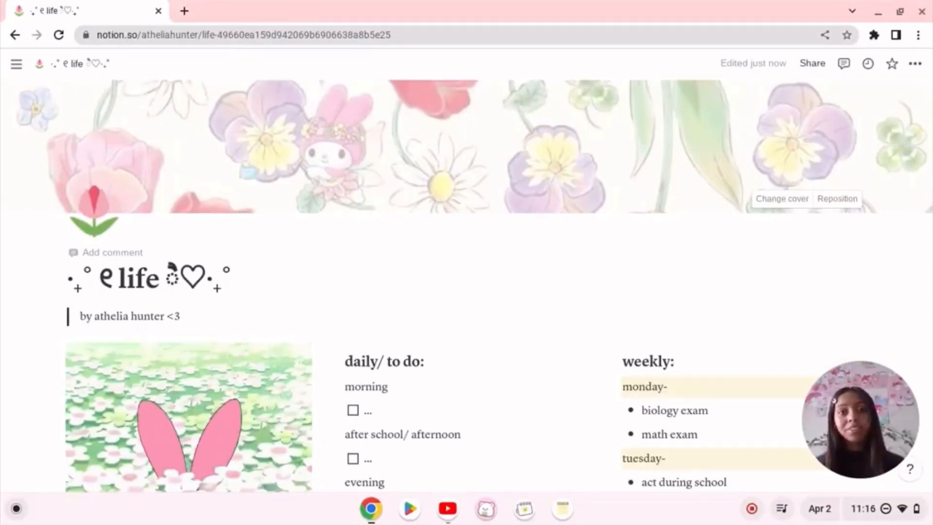
Step: Scroll through the current workspace page and toggle the sidebar
{"action": "scroll", "scroll_direction": "down", "scroll_amount": 3}
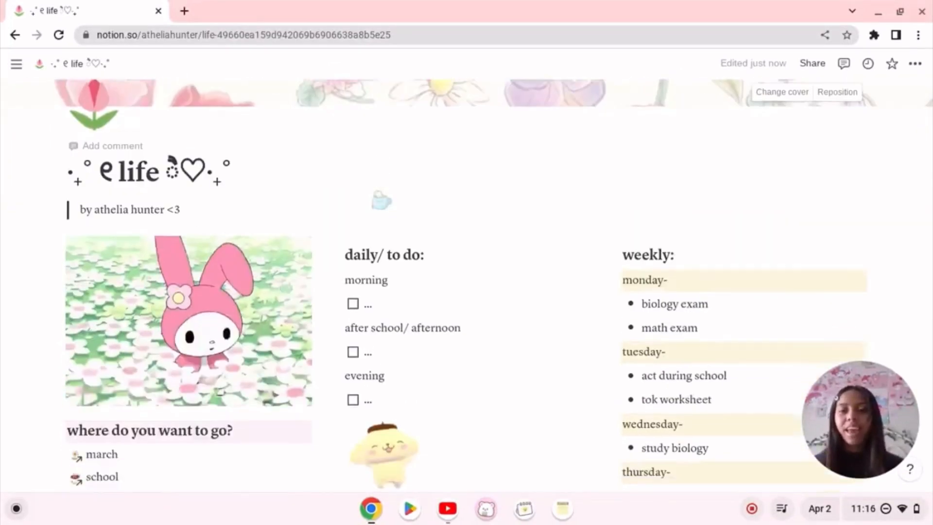
{"action": "scroll", "scroll_direction": "down", "scroll_amount": 3}
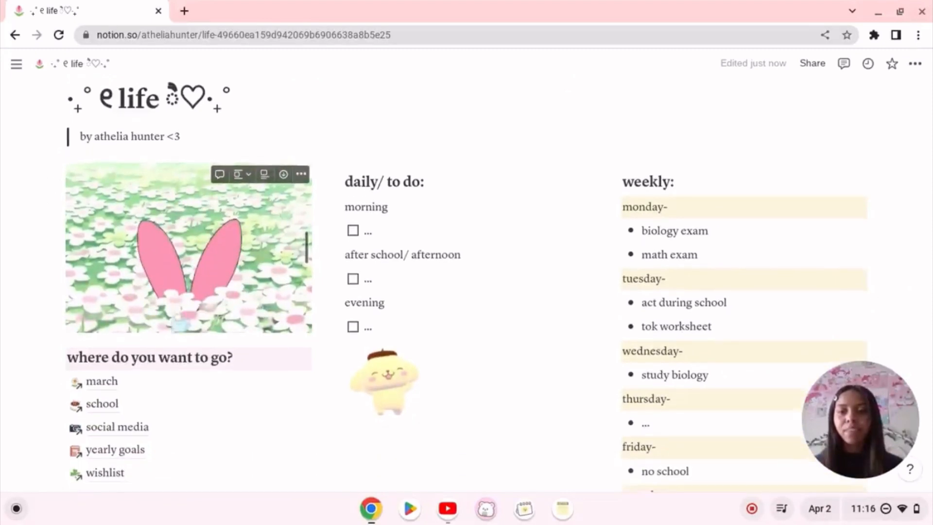
{"action": "scroll", "scroll_direction": "down", "scroll_amount": 3}
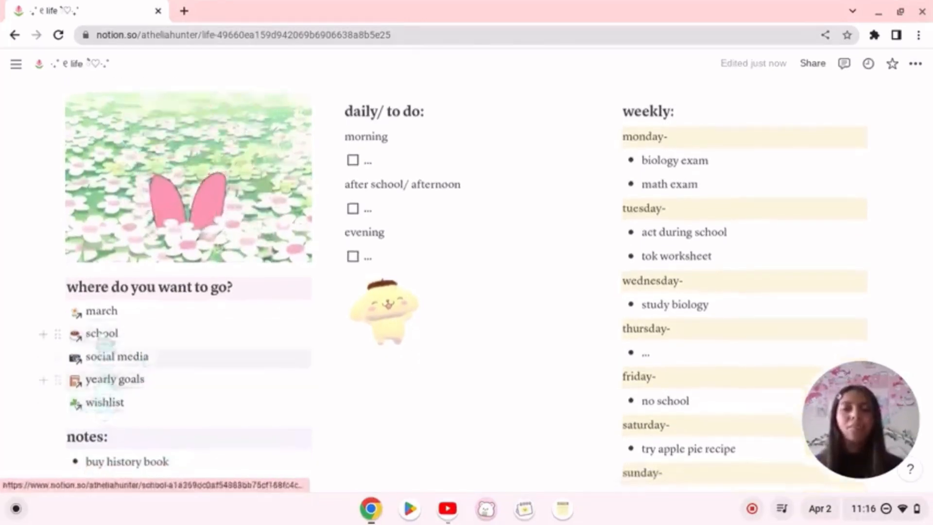
{"action": "left_click", "coordinate": [16, 64]}
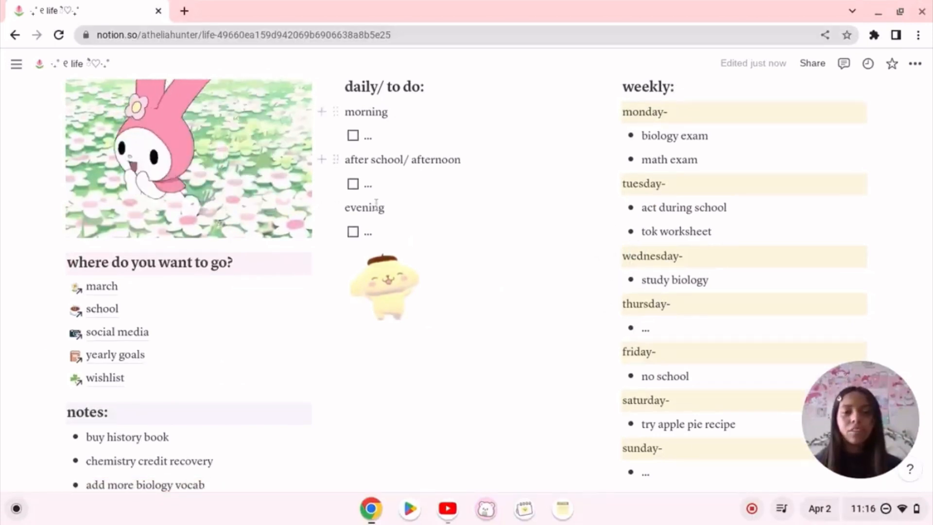
{"action": "scroll", "scroll_direction": "up", "scroll_amount": 3}
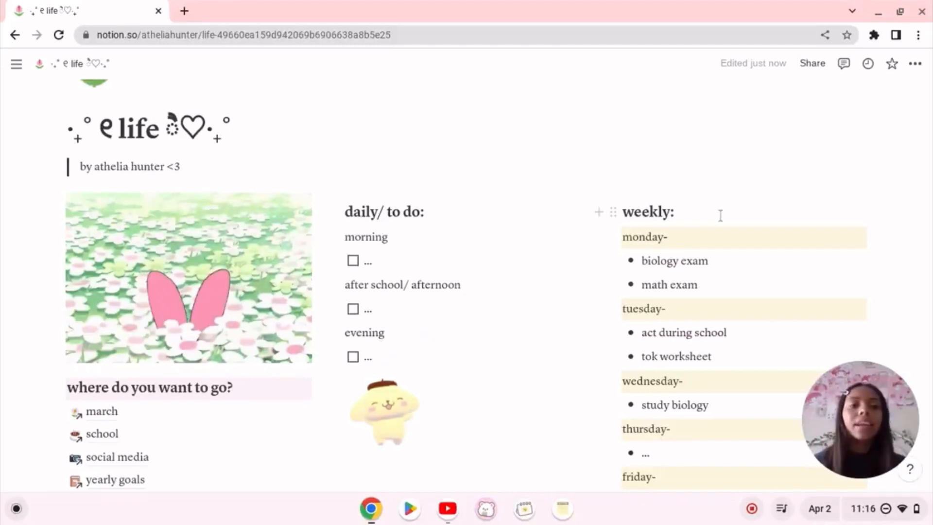
{"action": "scroll", "scroll_direction": "down", "scroll_amount": 3}
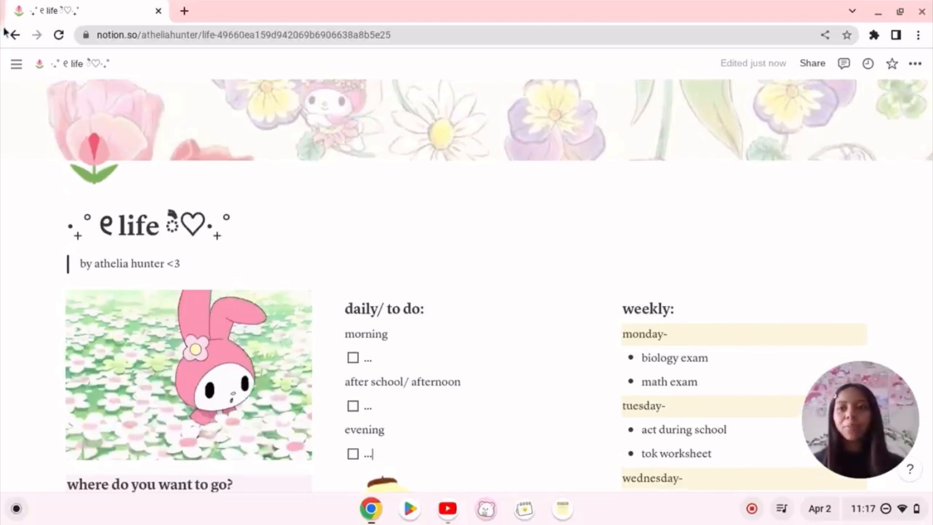
Step: Open the march page from the workspace sidebar
{"action": "left_click", "coordinate": [16, 64]}
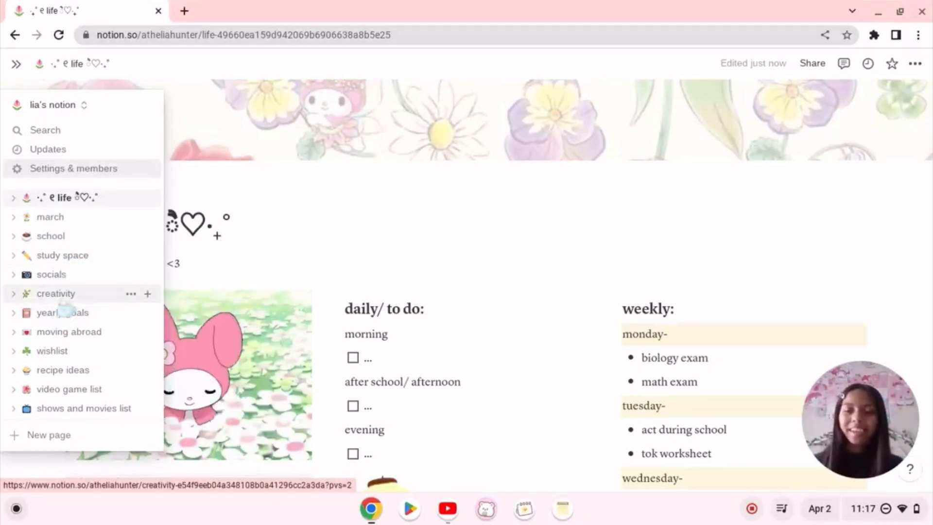
{"action": "left_click", "coordinate": [50, 216]}
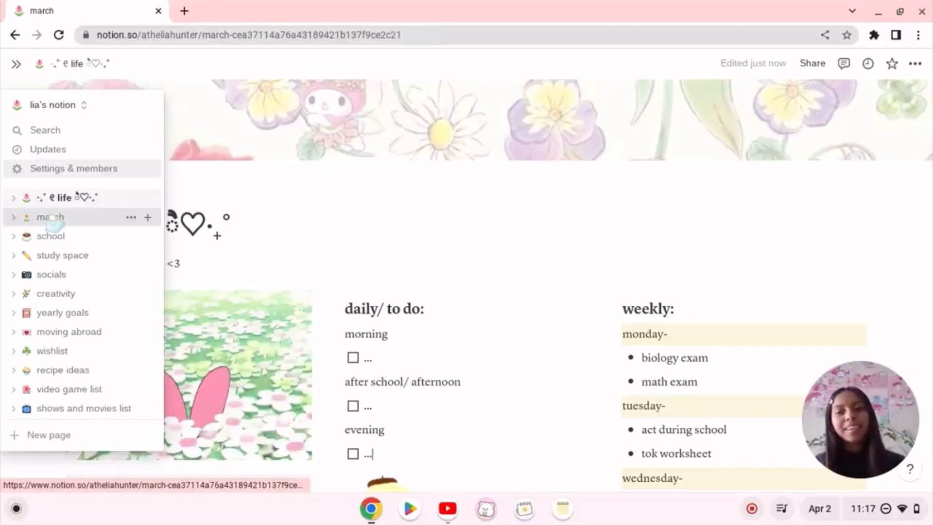
{"action": "left_click", "coordinate": [49, 217]}
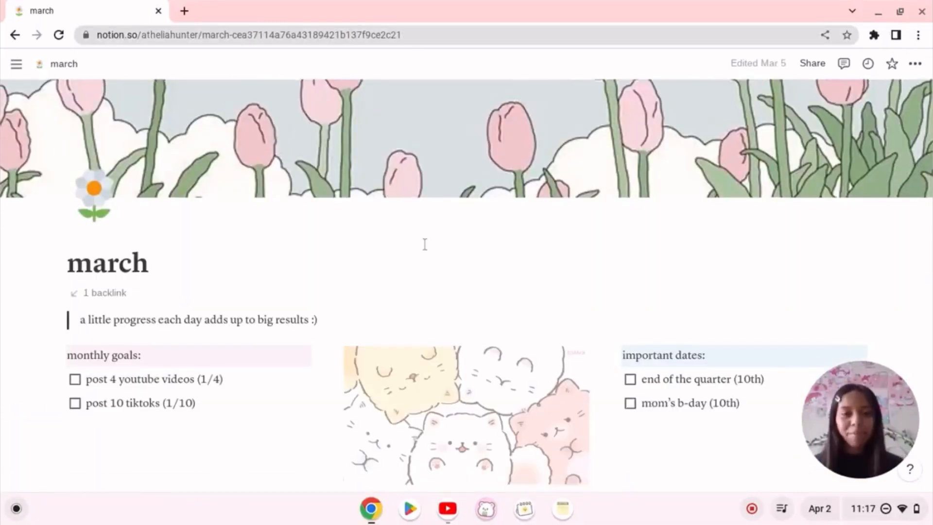
Step: Scroll to the march calendar and step it back to March 2023
{"action": "scroll", "scroll_direction": "down", "scroll_amount": 3}
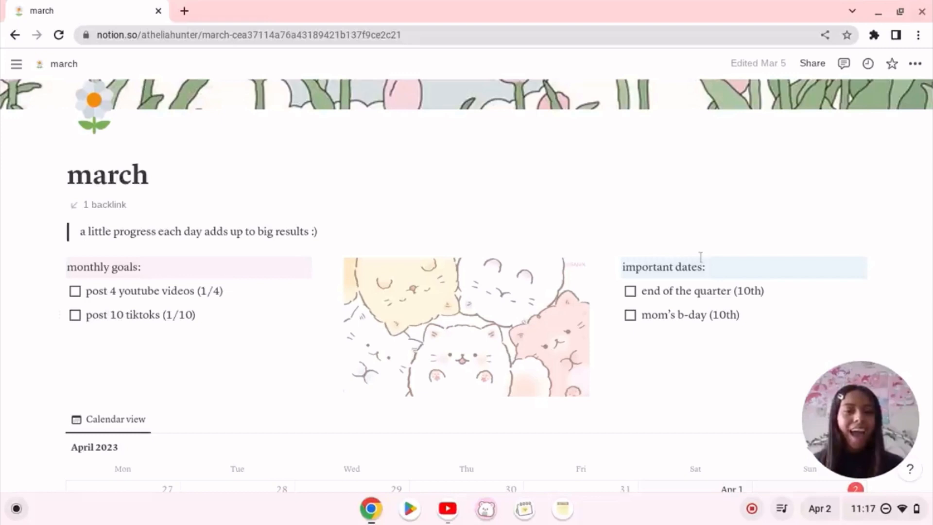
{"action": "scroll", "scroll_direction": "down", "scroll_amount": 3}
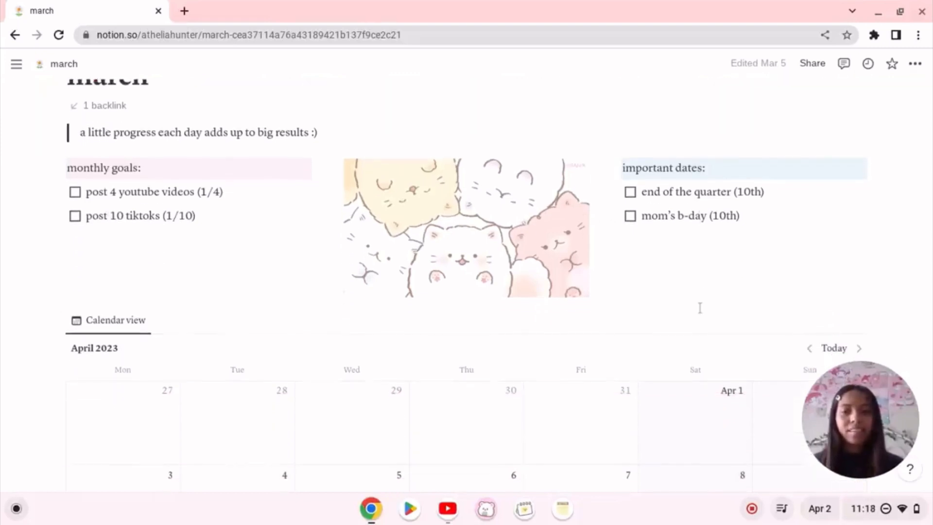
{"action": "scroll", "scroll_direction": "down", "scroll_amount": 3}
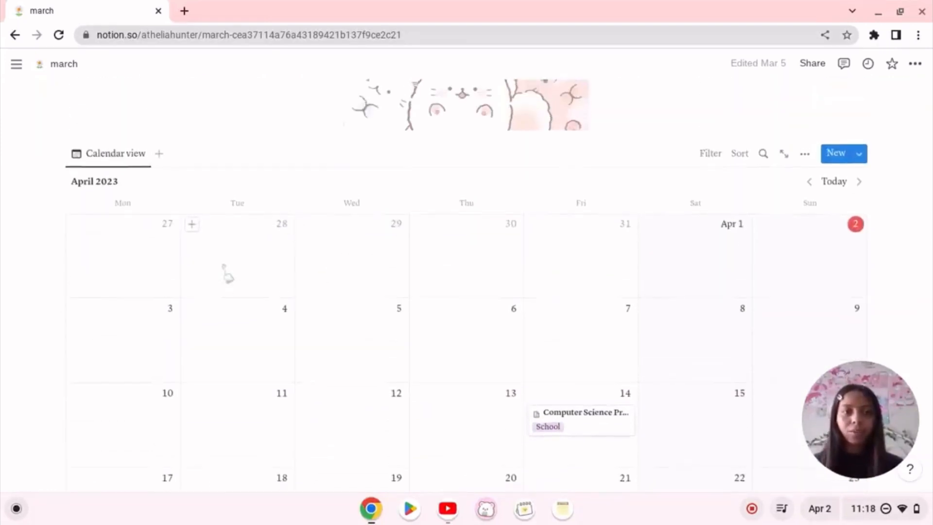
{"action": "left_click", "coordinate": [808, 181]}
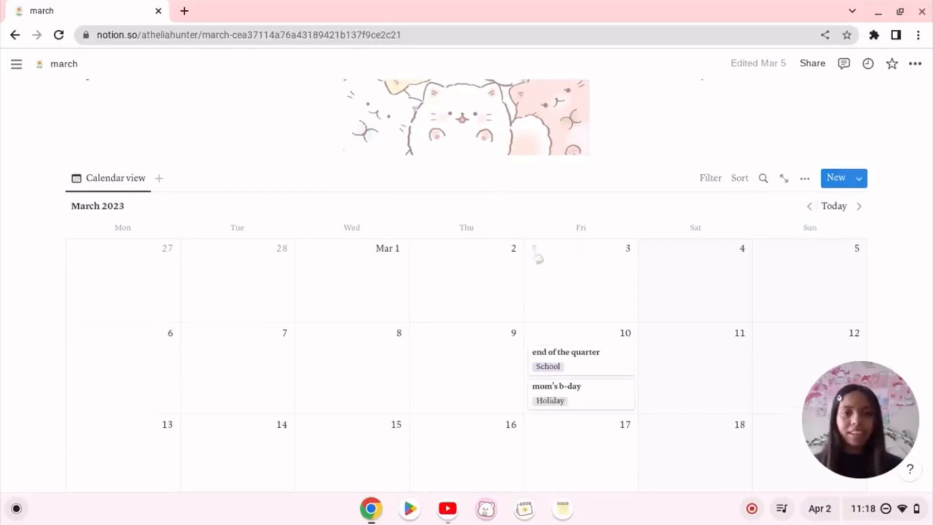
{"action": "scroll", "scroll_direction": "down", "scroll_amount": 3}
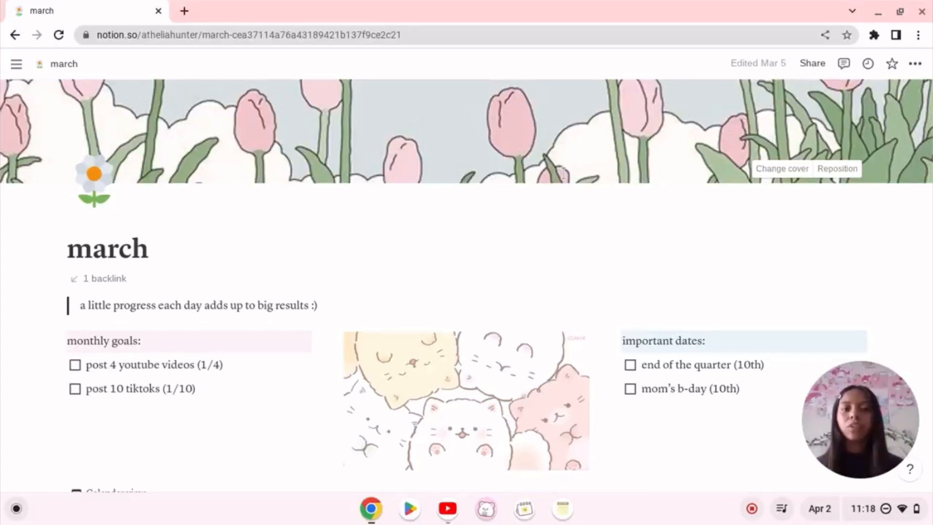
{"action": "mouse_move", "coordinate": [473, 251]}
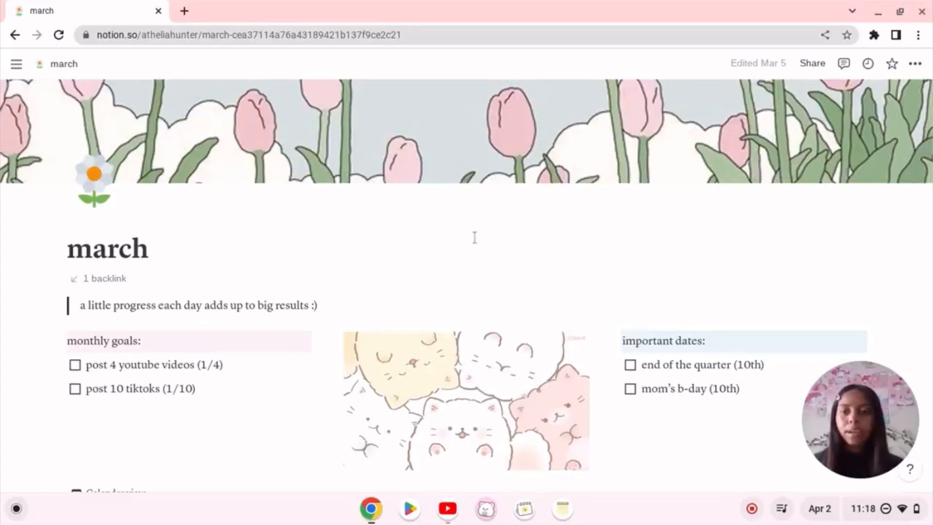
{"action": "scroll", "scroll_direction": "down", "scroll_amount": 3}
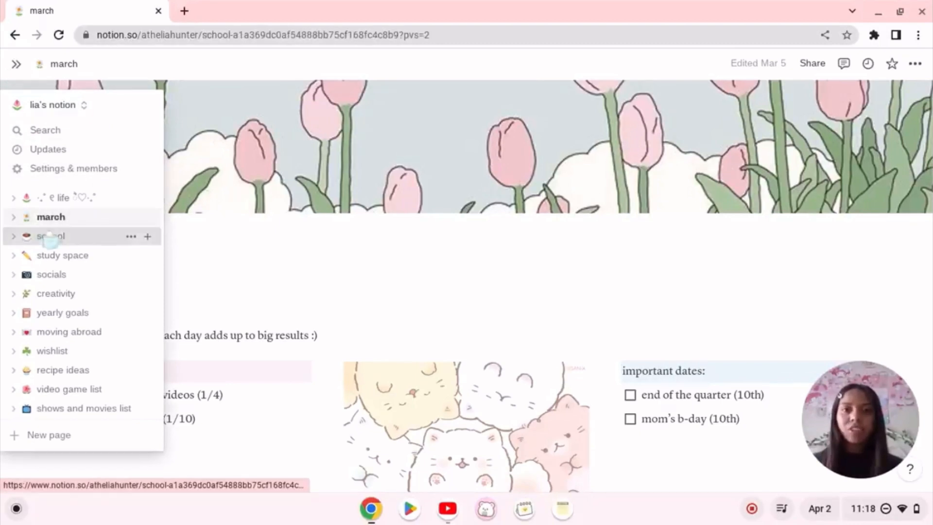
Step: Open the school page and expand the english and spanish notebooks
{"action": "left_click", "coordinate": [49, 236]}
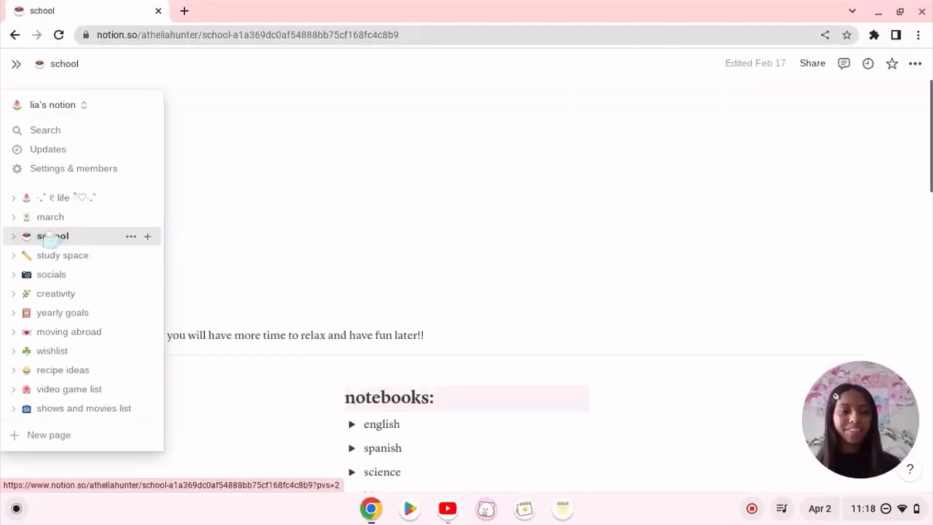
{"action": "left_click", "coordinate": [16, 64]}
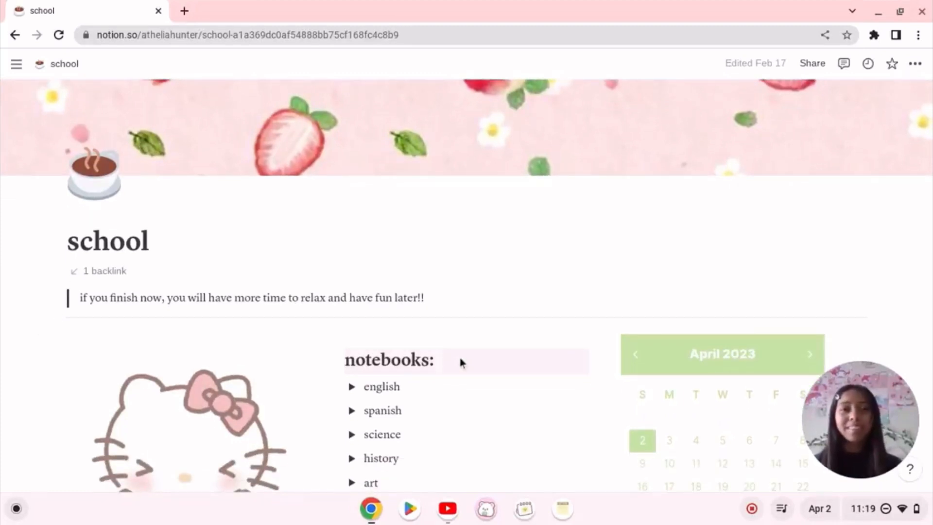
{"action": "scroll", "scroll_direction": "down", "scroll_amount": 3}
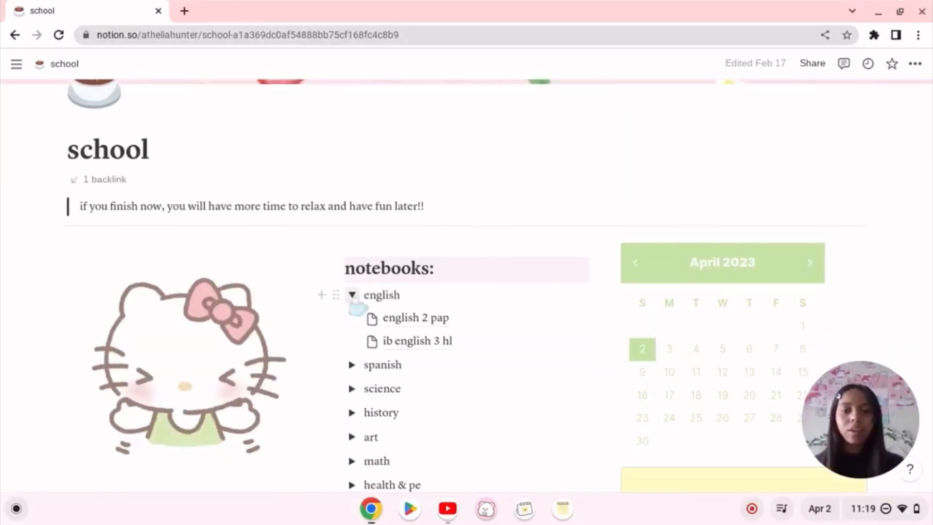
{"action": "left_click", "coordinate": [352, 364]}
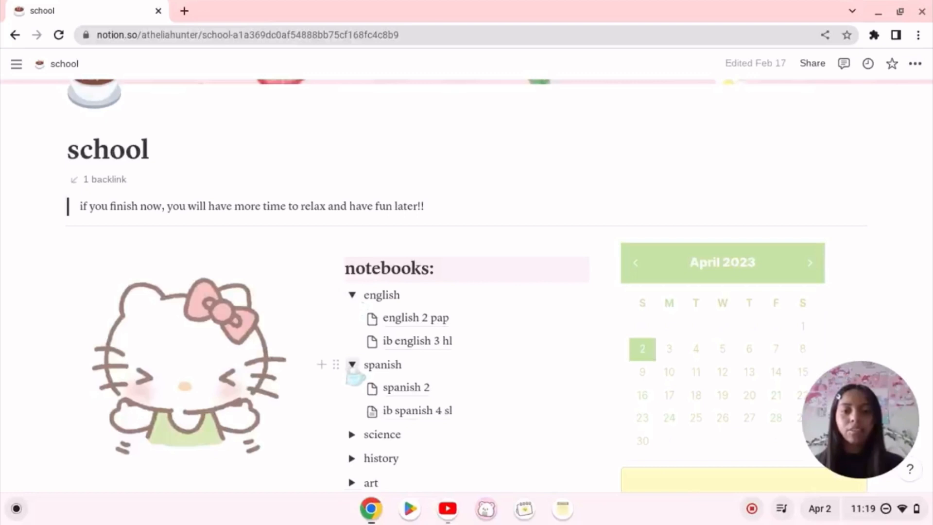
{"action": "left_click", "coordinate": [352, 295]}
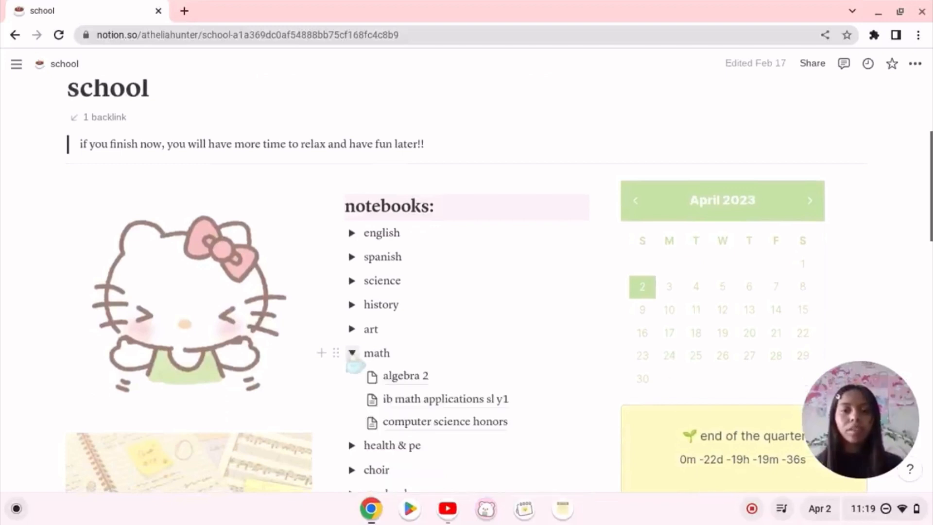
{"action": "mouse_move", "coordinate": [394, 402]}
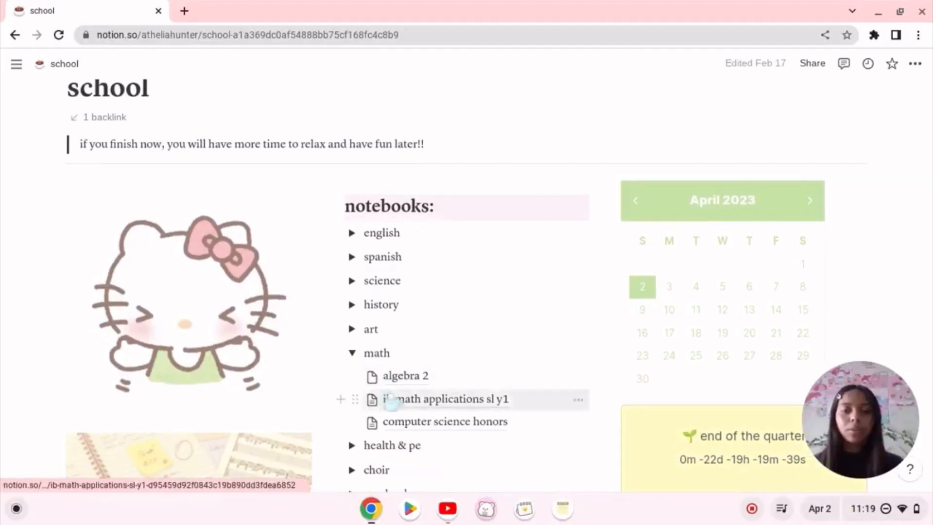
{"action": "mouse_move", "coordinate": [406, 376]}
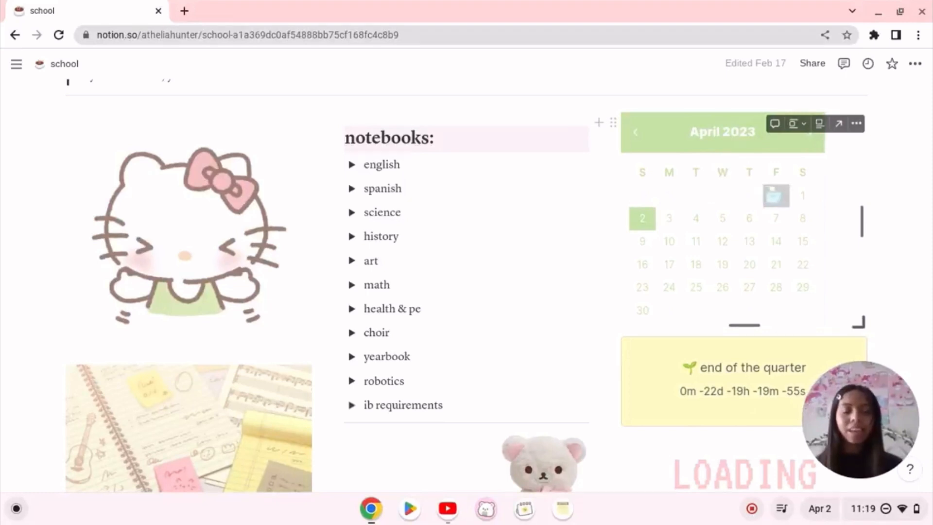
Step: Scroll down to the end-of-quarter countdown and March 2023 school calendar
{"action": "scroll", "scroll_direction": "down", "scroll_amount": 3}
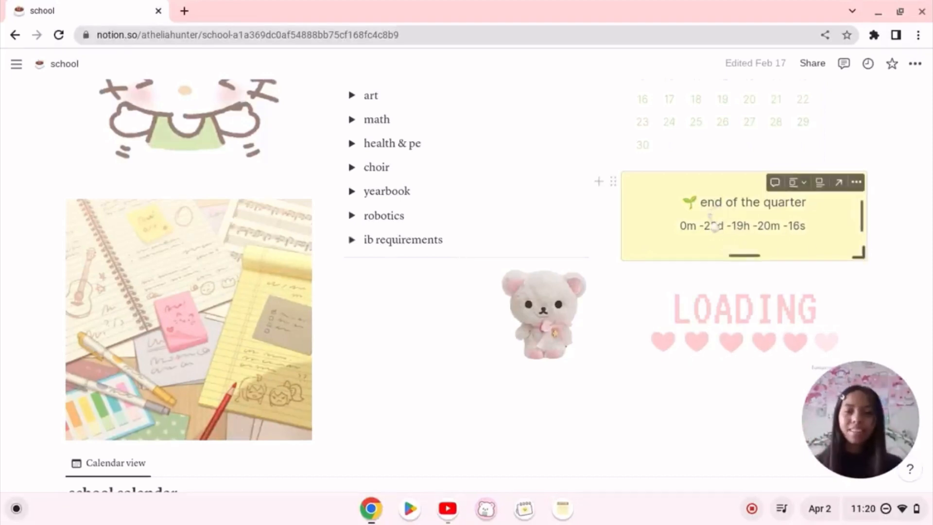
{"action": "scroll", "scroll_direction": "down", "scroll_amount": 3}
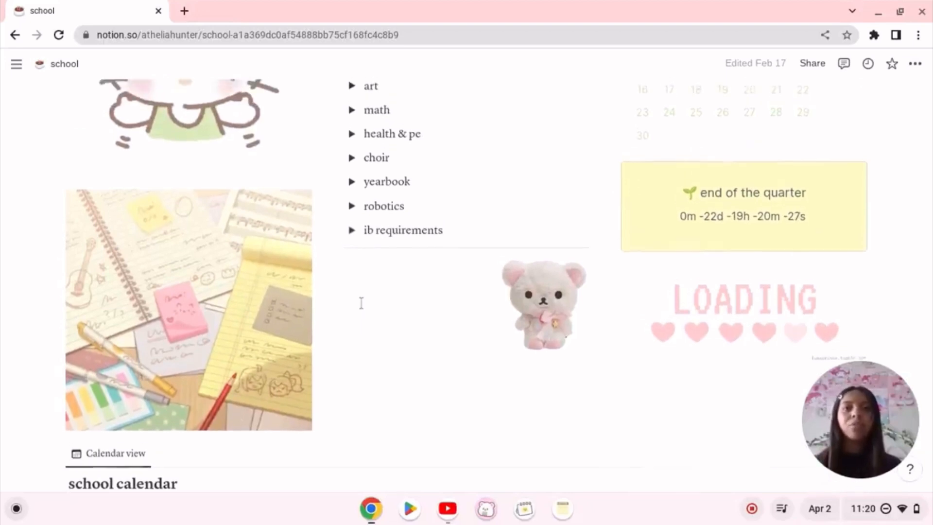
{"action": "scroll", "scroll_direction": "down", "scroll_amount": 3}
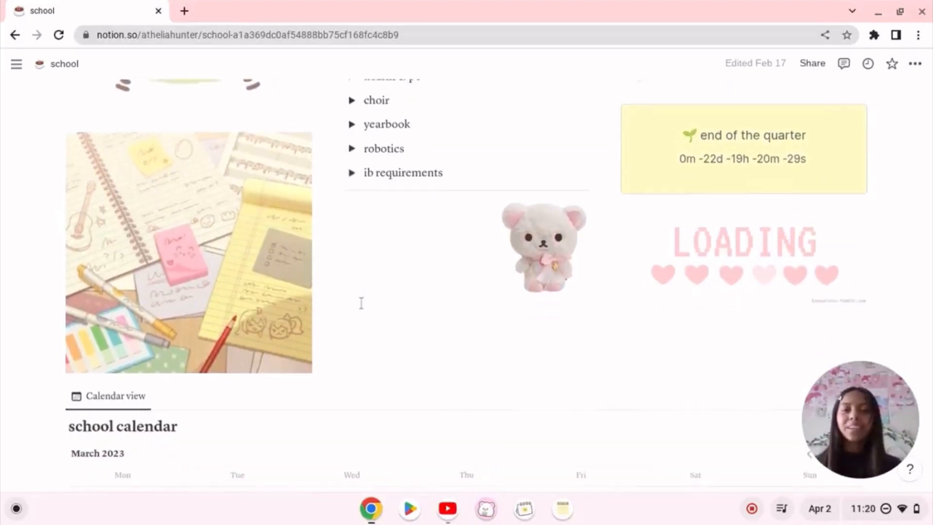
Step: Scroll through the March 2023 school calendar, then open the study space page
{"action": "scroll", "scroll_direction": "down", "scroll_amount": 3}
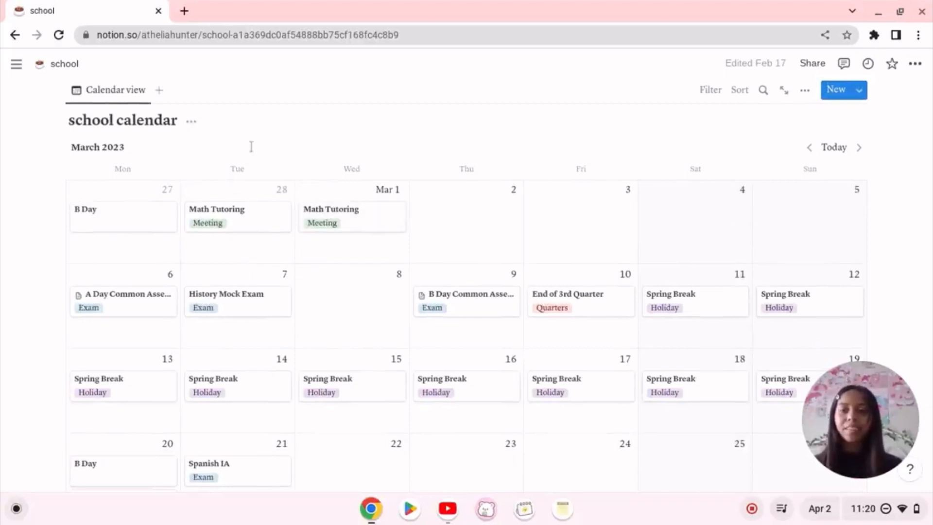
{"action": "scroll", "scroll_direction": "down", "scroll_amount": 3}
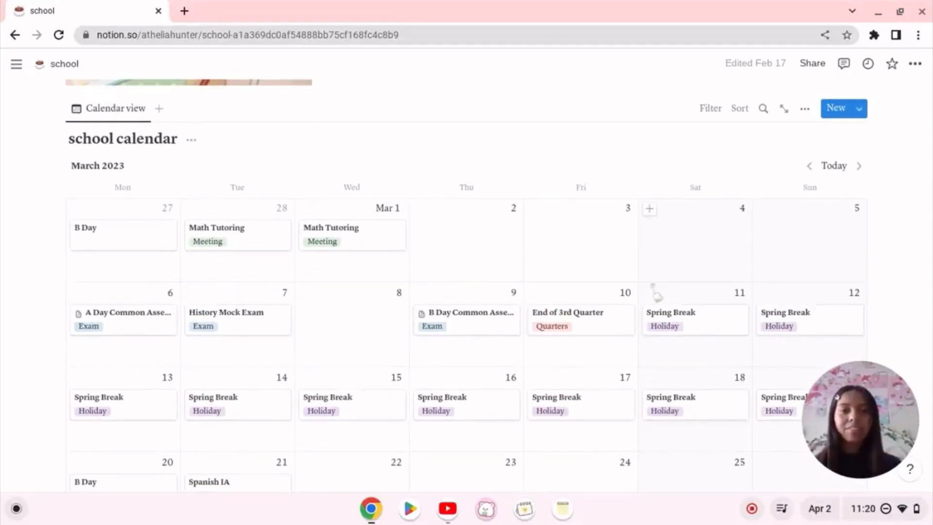
{"action": "mouse_move", "coordinate": [568, 285]}
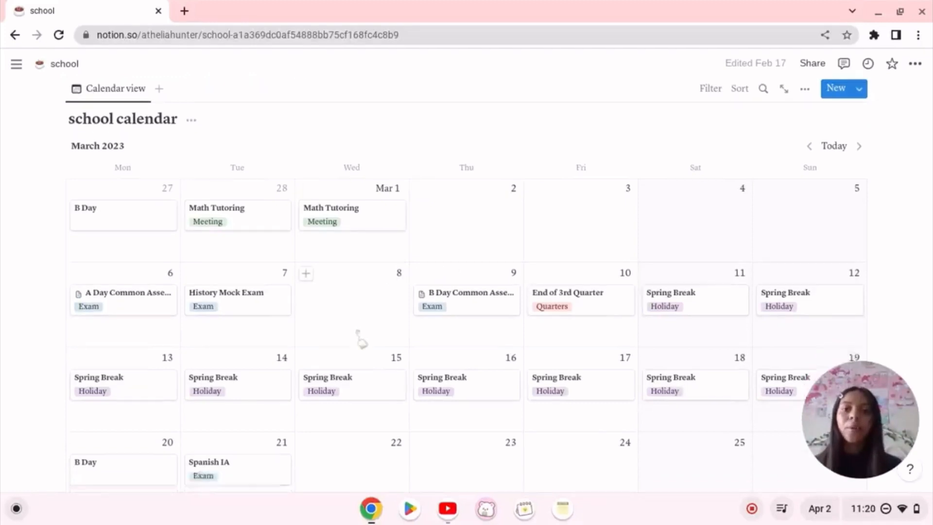
{"action": "scroll", "scroll_direction": "down", "scroll_amount": 3}
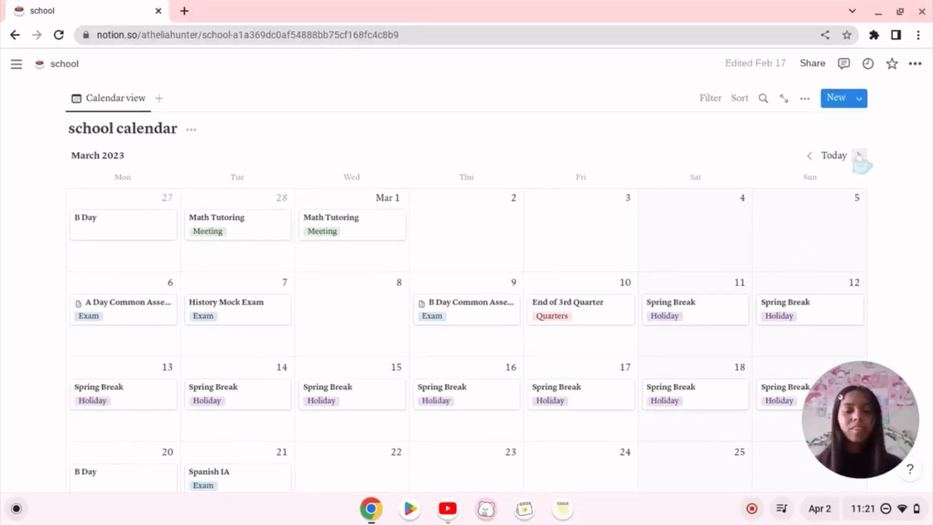
{"action": "mouse_move", "coordinate": [751, 257]}
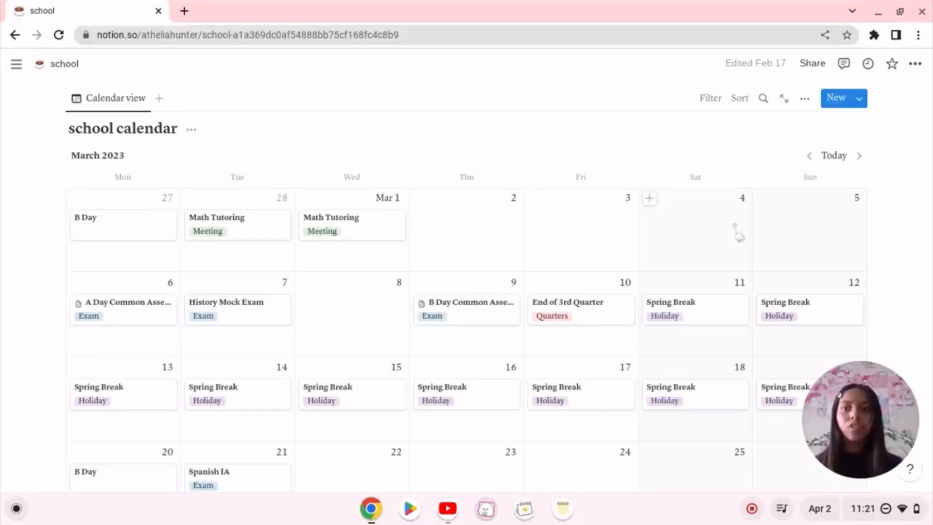
{"action": "mouse_move", "coordinate": [20, 140]}
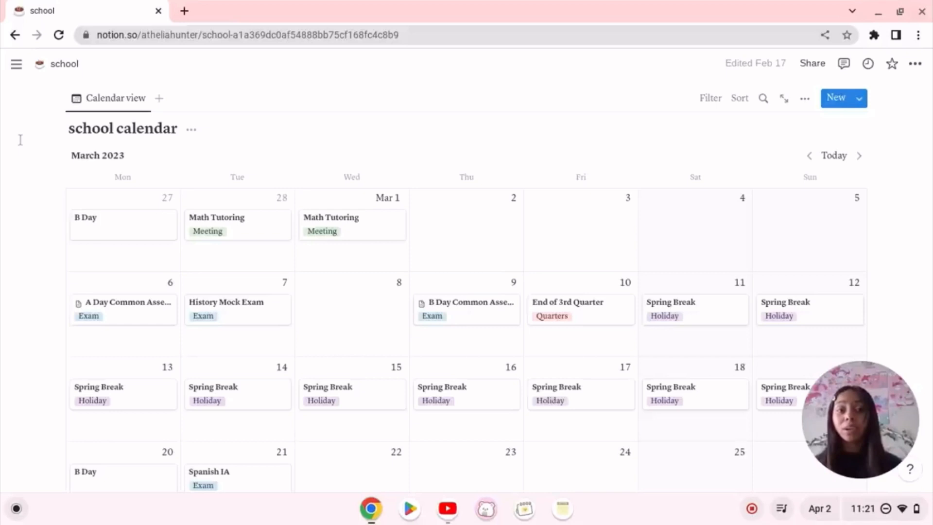
{"action": "left_click", "coordinate": [16, 64]}
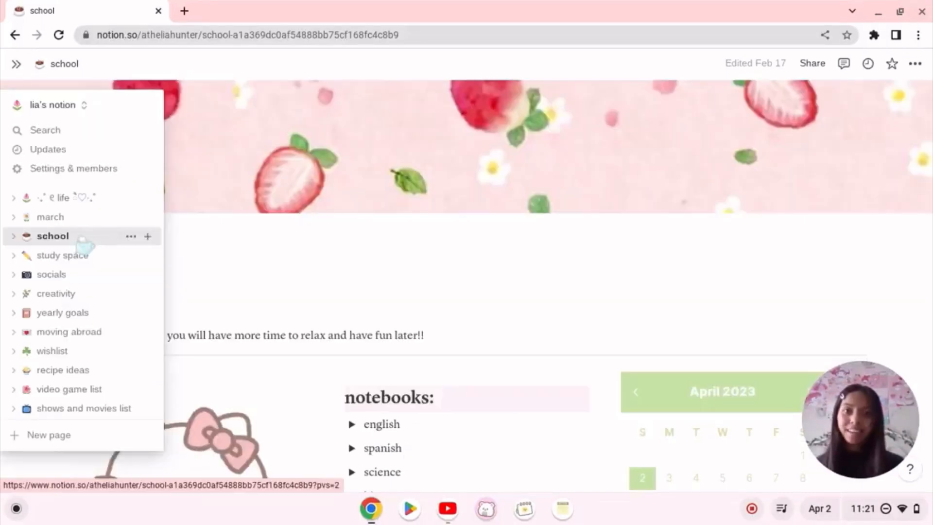
{"action": "left_click", "coordinate": [62, 255]}
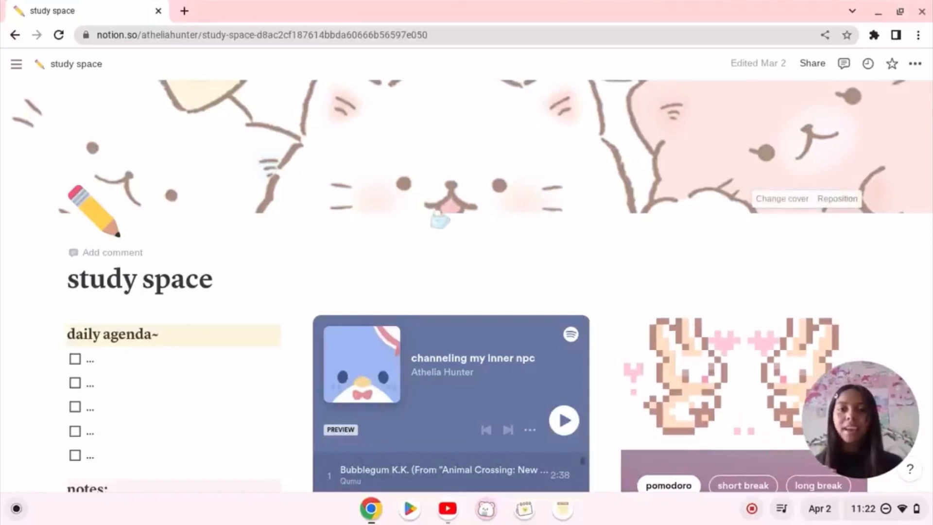
Step: Scroll past the daily agenda and notes to the Spotify playlist and 25:00 pomodoro timer
{"action": "scroll", "scroll_direction": "down", "scroll_amount": 3}
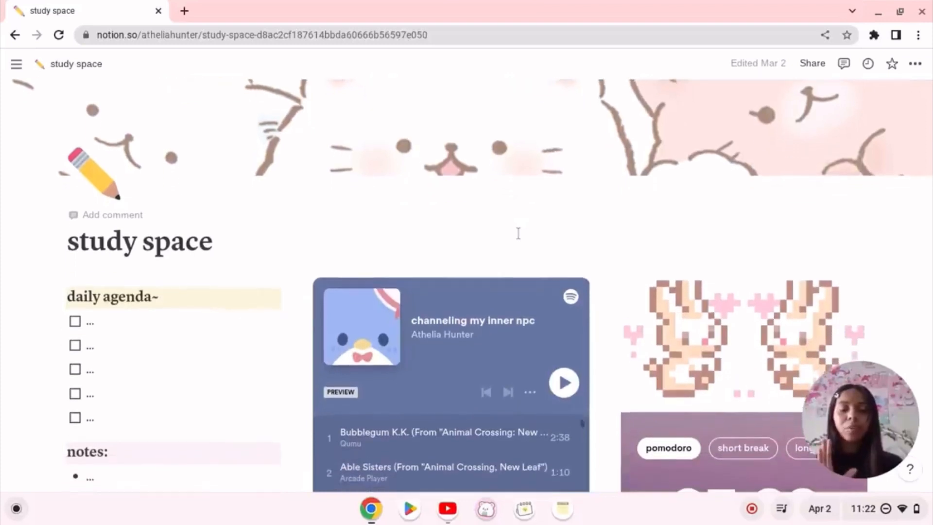
{"action": "scroll", "scroll_direction": "down", "scroll_amount": 3}
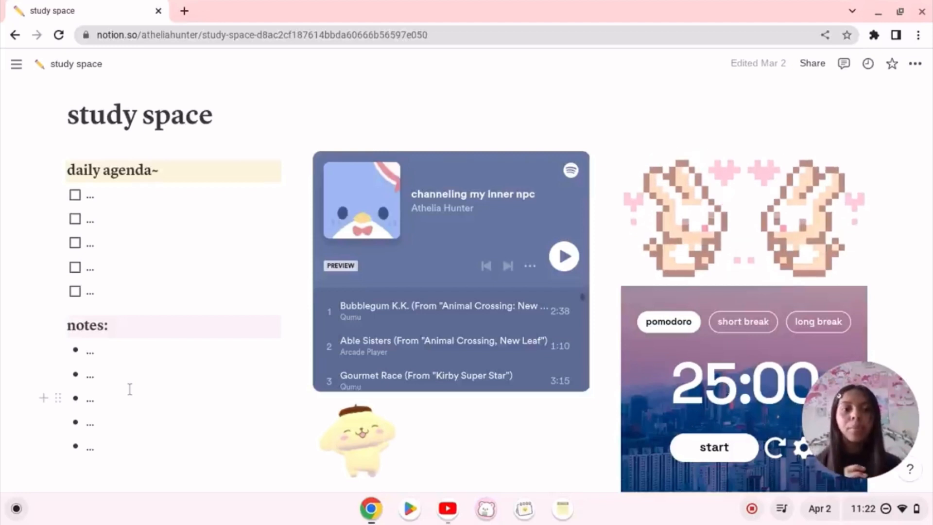
{"action": "mouse_move", "coordinate": [380, 285]}
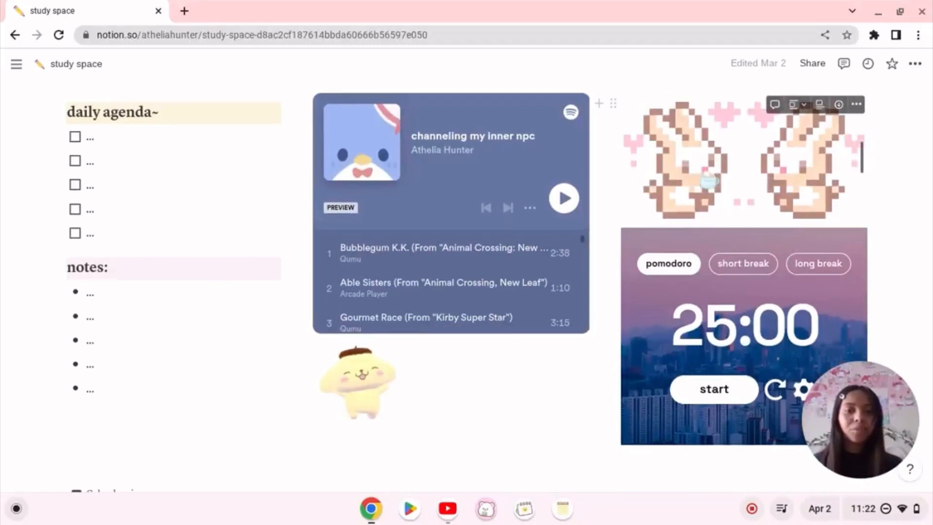
{"action": "scroll", "scroll_direction": "down", "scroll_amount": 3}
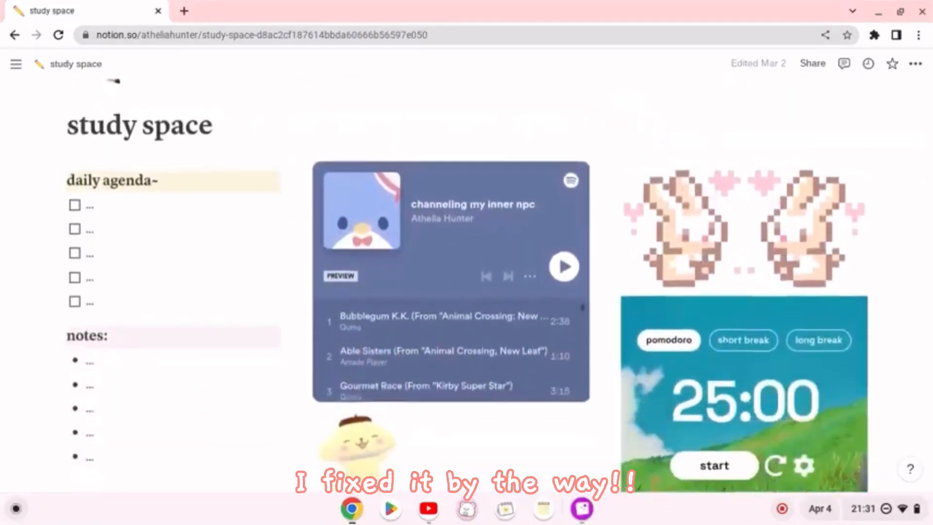
Step: Start the embedded pomodoro timer's 25:00 countdown
{"action": "scroll", "scroll_direction": "down", "scroll_amount": 3}
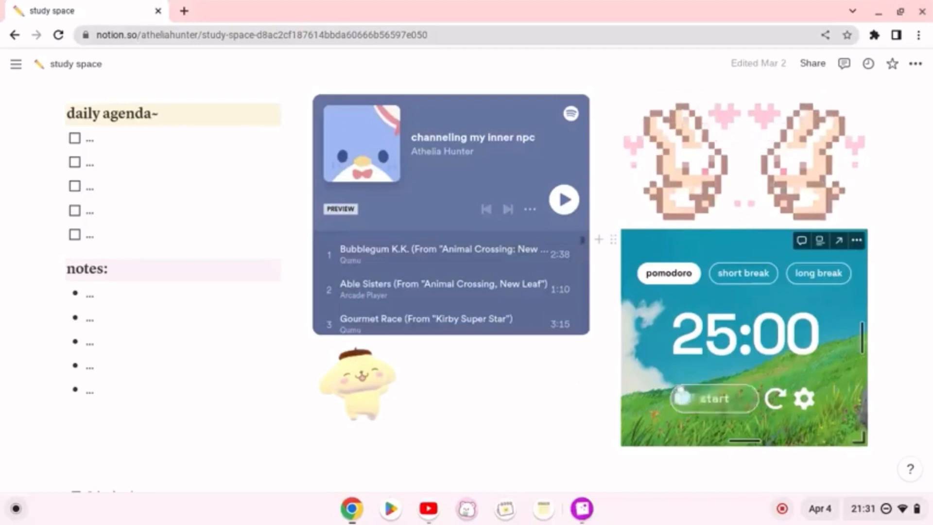
{"action": "left_click", "coordinate": [712, 398]}
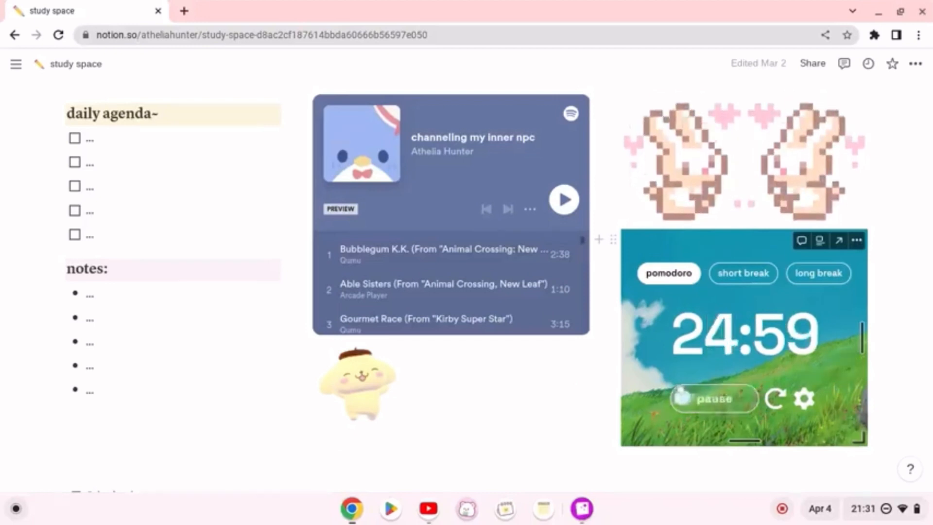
{"action": "scroll", "scroll_direction": "down", "scroll_amount": 3}
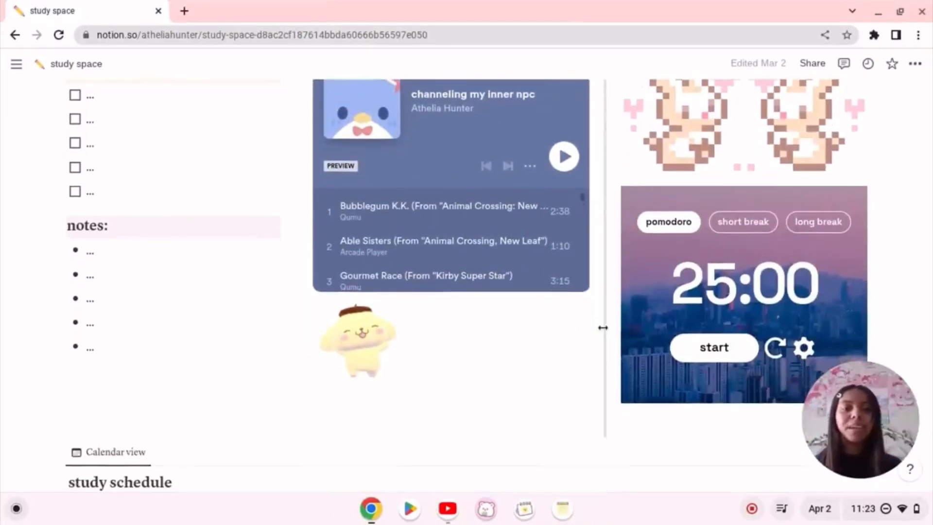
Step: Scroll down to the April 2023 study schedule calendar
{"action": "scroll", "scroll_direction": "down", "scroll_amount": 3}
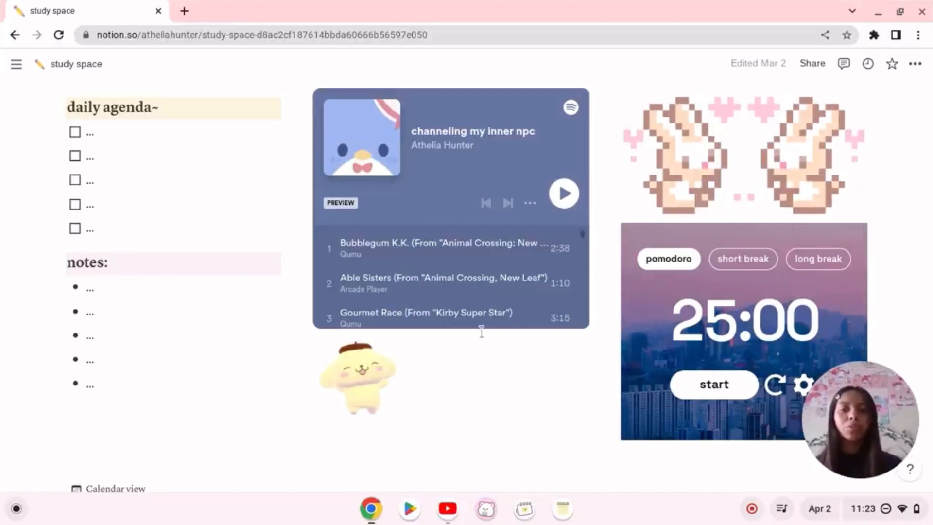
{"action": "scroll", "scroll_direction": "down", "scroll_amount": 3}
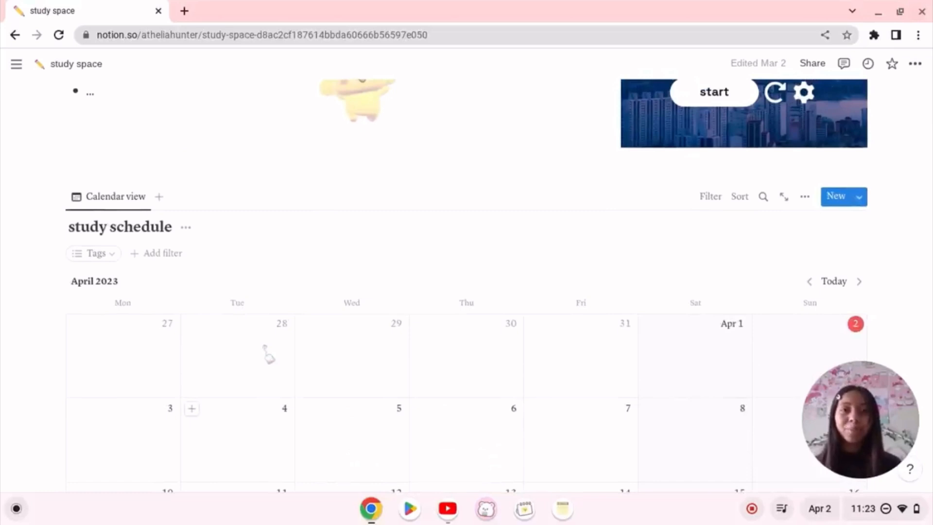
{"action": "mouse_move", "coordinate": [245, 416]}
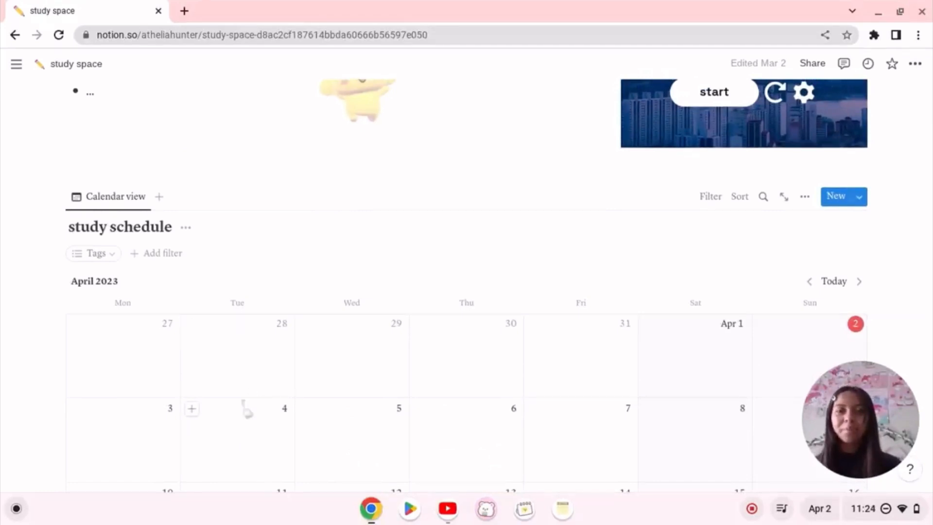
{"action": "mouse_move", "coordinate": [306, 324]}
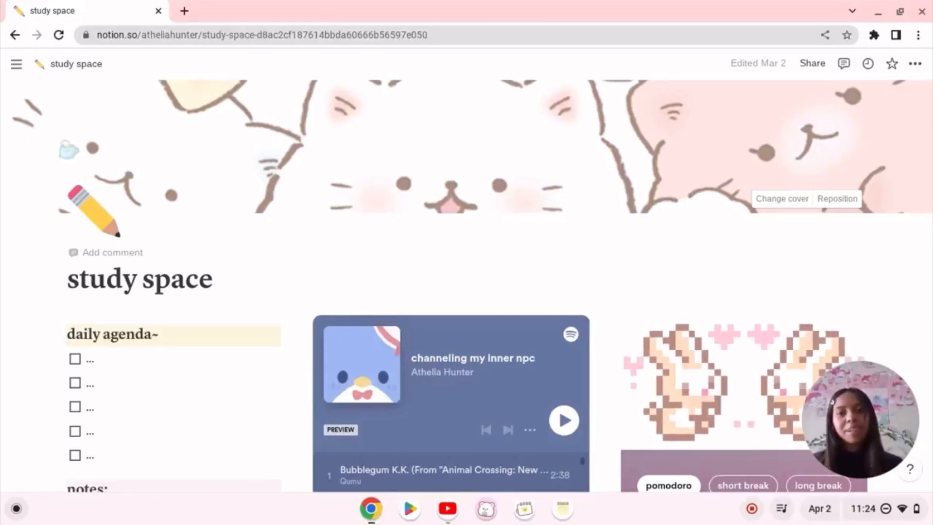
Step: Open the sidebar page list and switch to the creativity page
{"action": "left_click", "coordinate": [15, 63]}
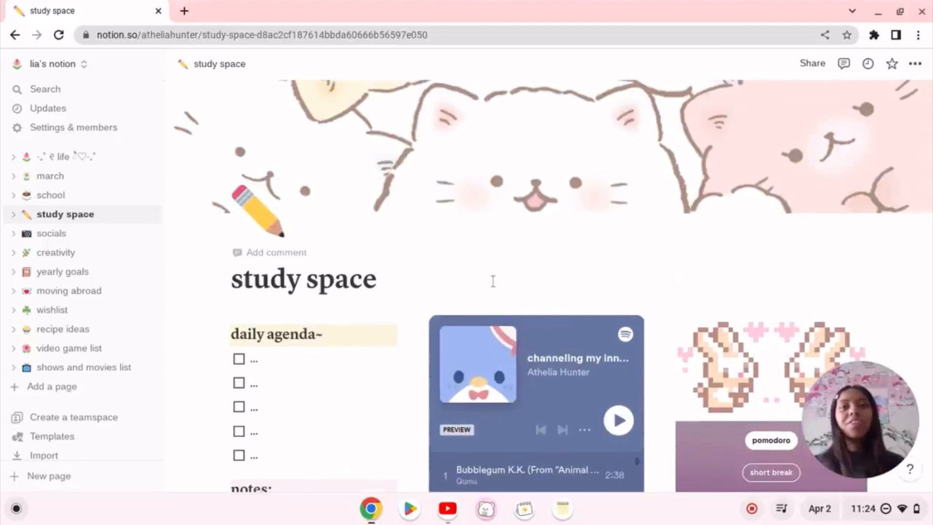
{"action": "mouse_move", "coordinate": [56, 252]}
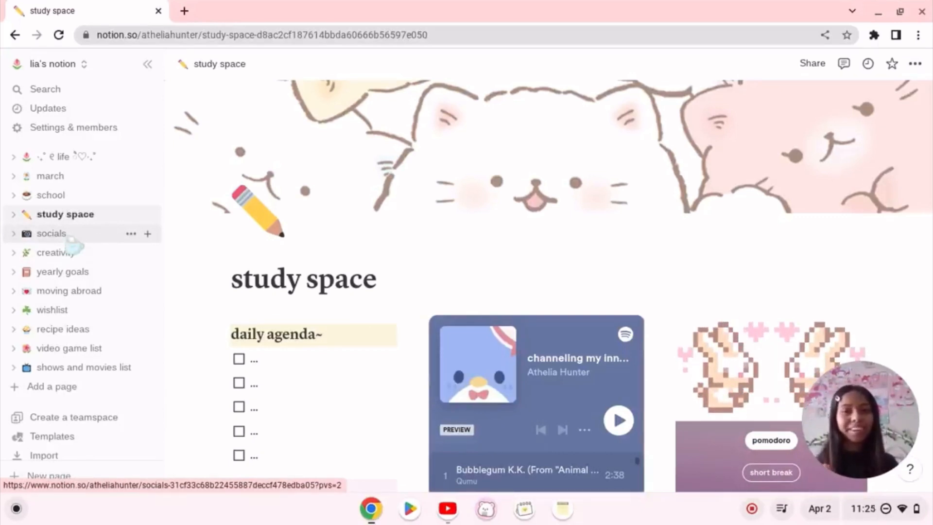
{"action": "mouse_move", "coordinate": [68, 252]}
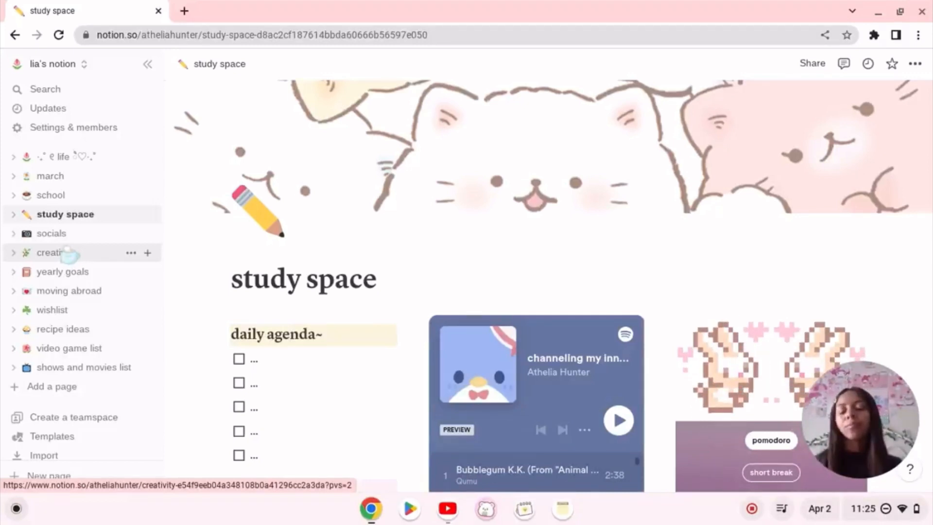
{"action": "left_click", "coordinate": [46, 252]}
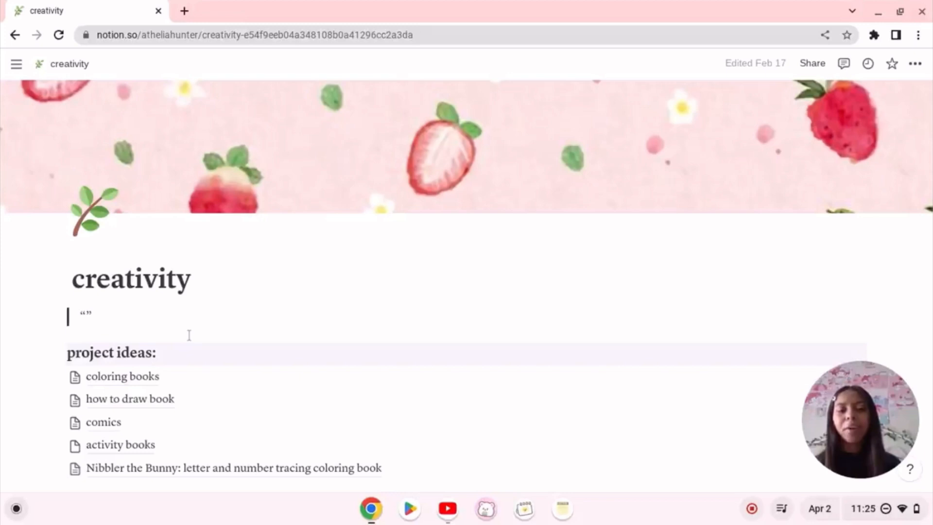
{"action": "mouse_move", "coordinate": [257, 361]}
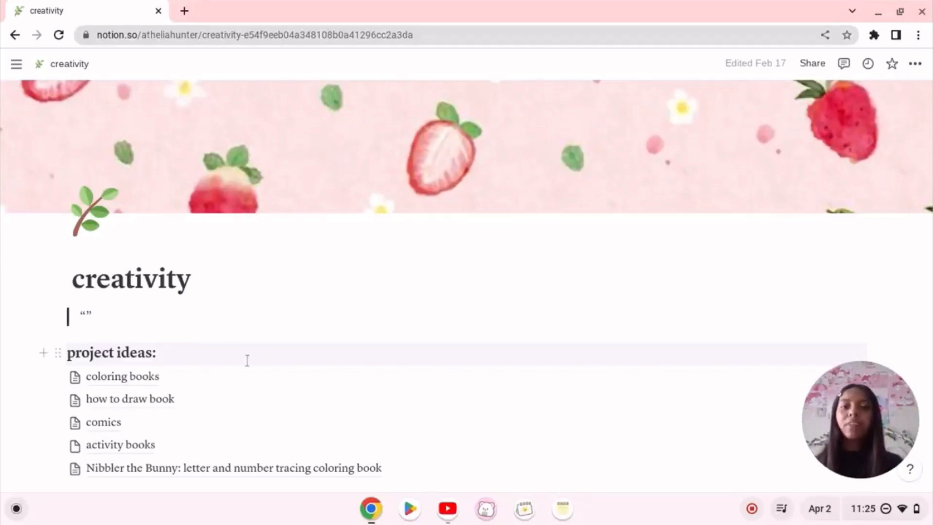
{"action": "mouse_move", "coordinate": [104, 423]}
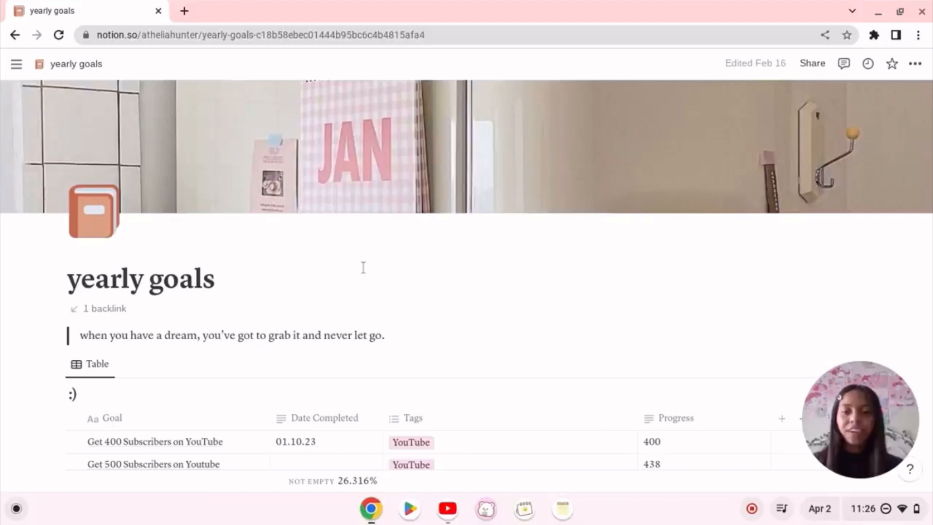
{"action": "scroll", "scroll_direction": "down", "scroll_amount": 3}
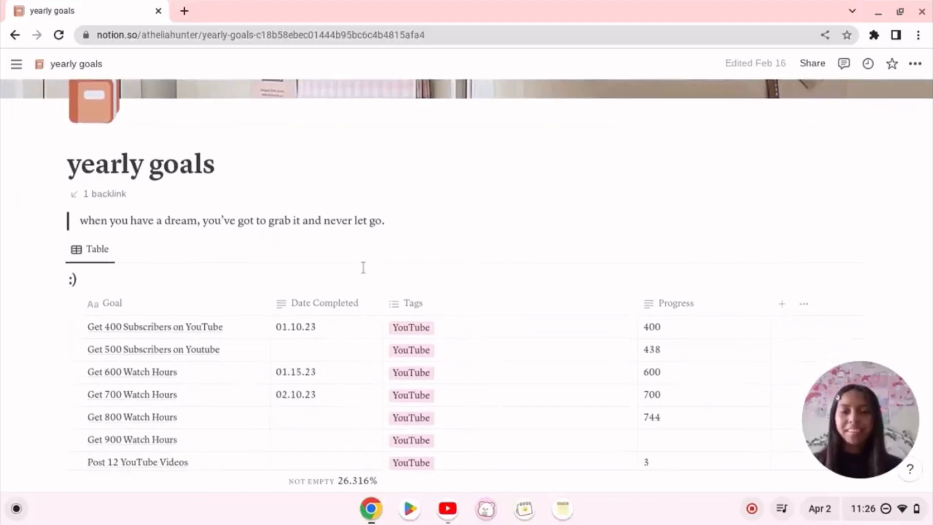
{"action": "scroll", "scroll_direction": "down", "scroll_amount": 3}
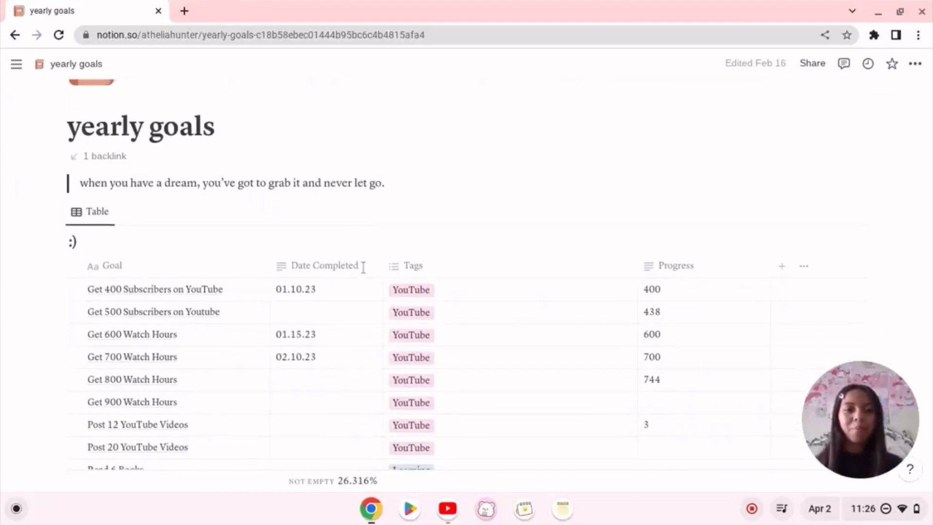
{"action": "scroll", "scroll_direction": "down", "scroll_amount": 3}
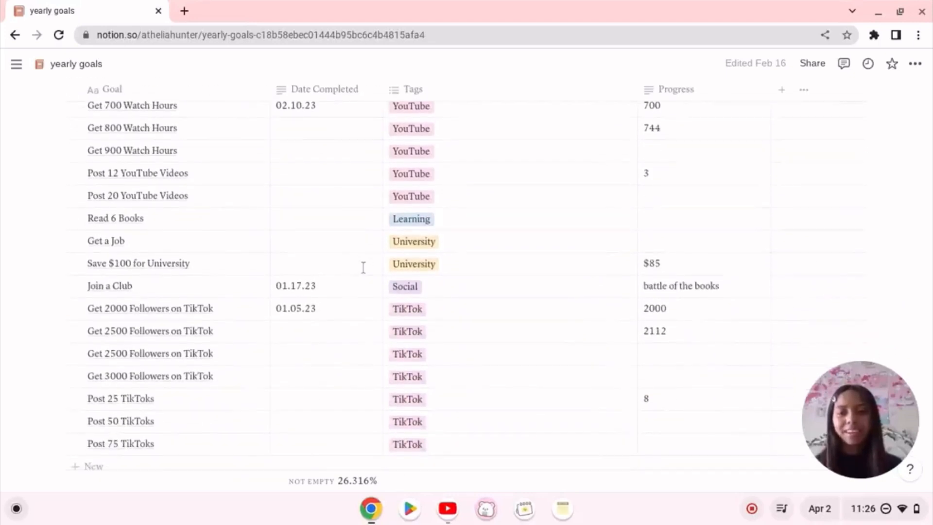
{"action": "scroll", "scroll_direction": "down", "scroll_amount": 3}
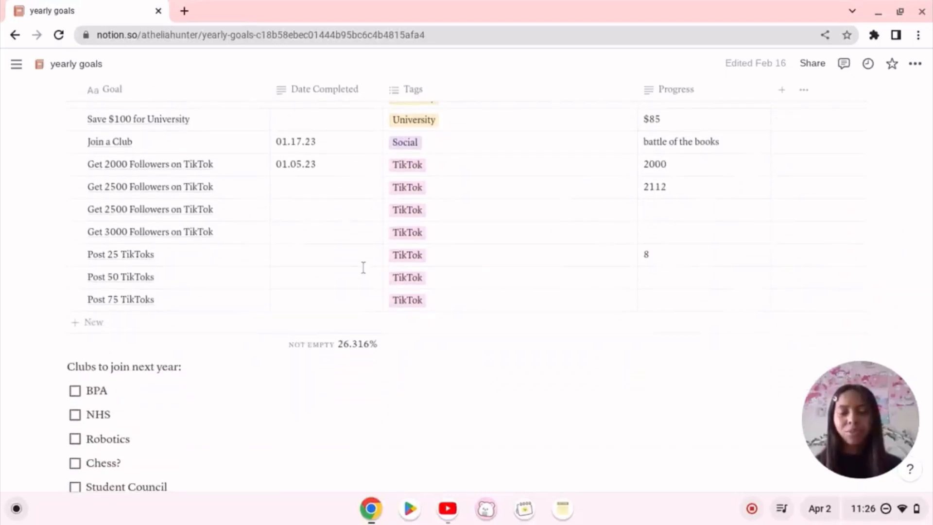
{"action": "scroll", "scroll_direction": "up", "scroll_amount": 3}
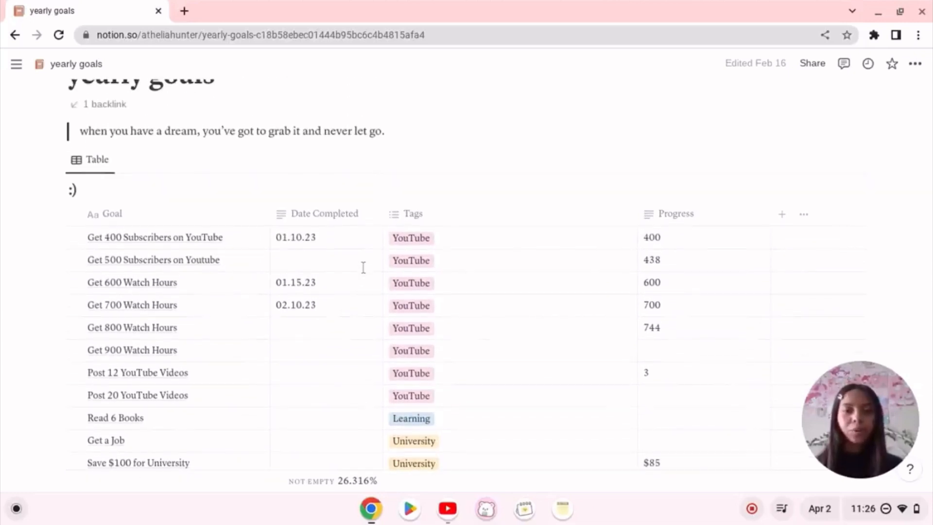
{"action": "scroll", "scroll_direction": "down", "scroll_amount": 3}
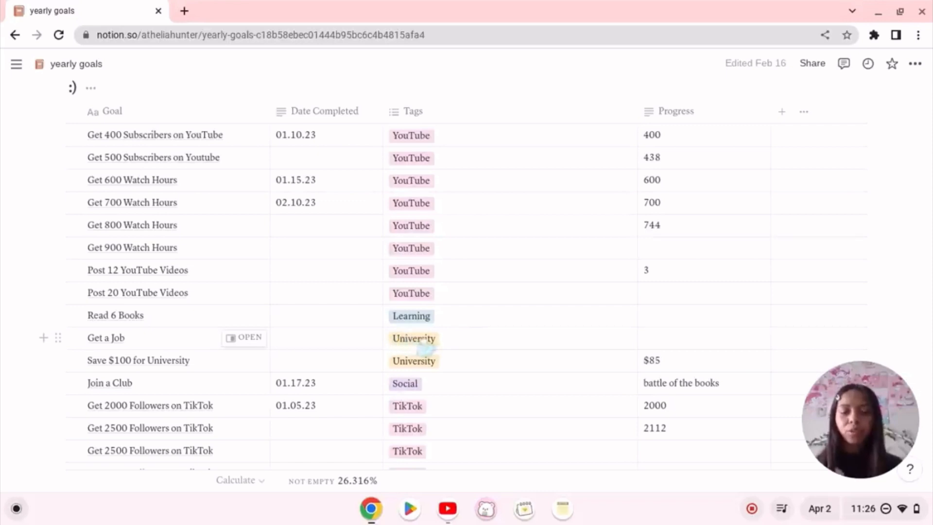
{"action": "scroll", "scroll_direction": "down", "scroll_amount": 3}
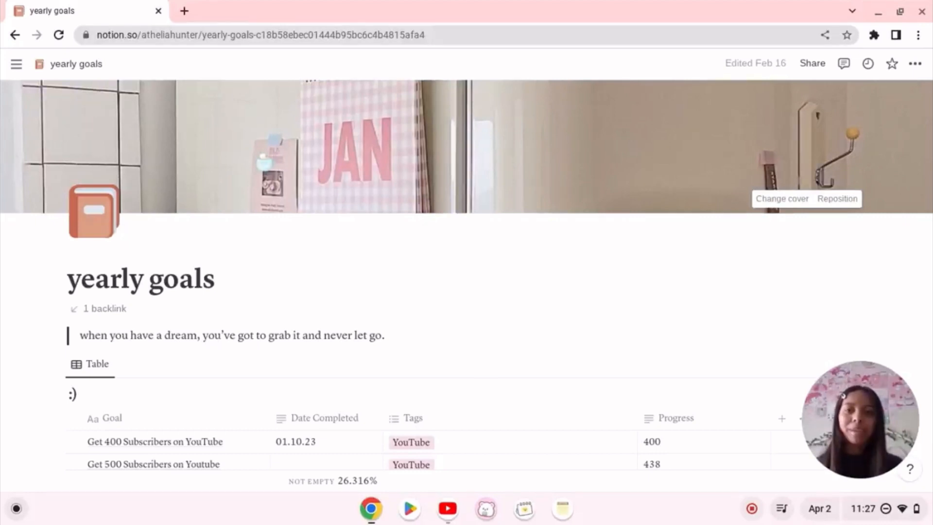
Step: Reveal the sidebar and go to the wishlist page
{"action": "left_click", "coordinate": [16, 64]}
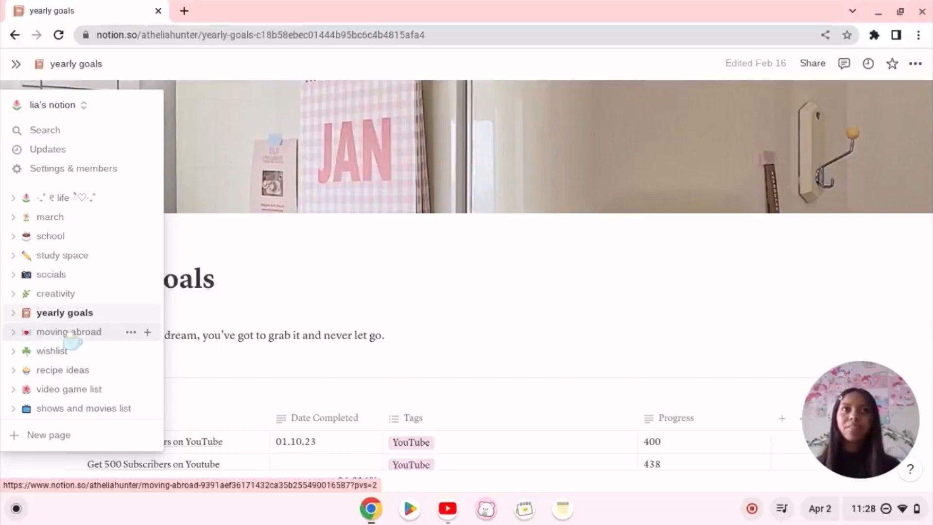
{"action": "left_click", "coordinate": [51, 350]}
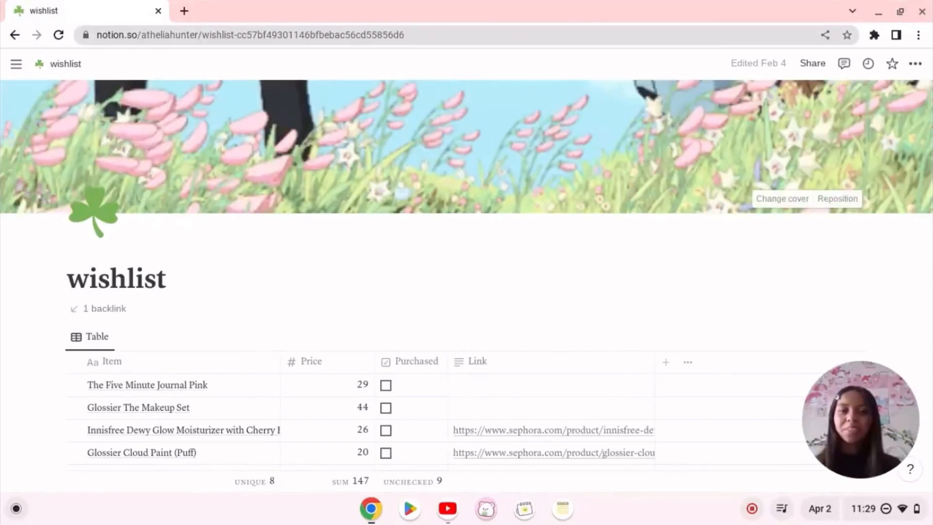
{"action": "mouse_move", "coordinate": [314, 234]}
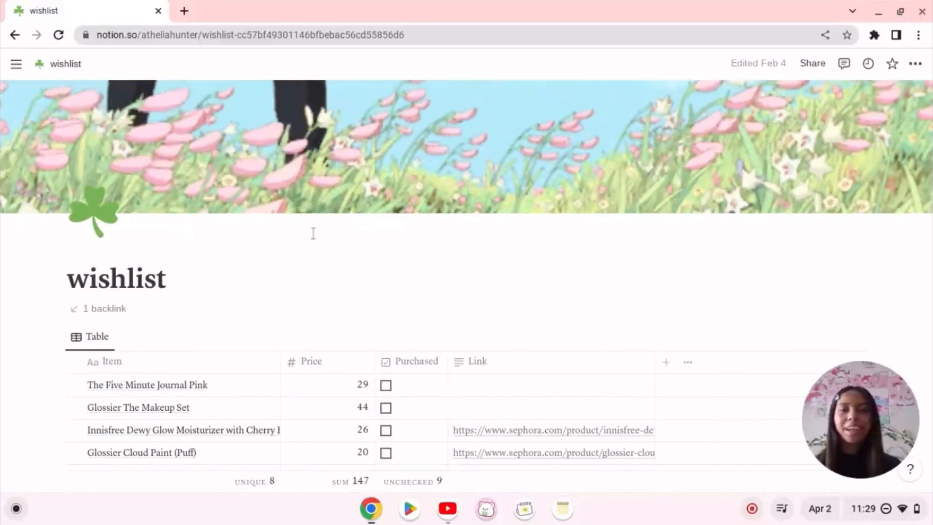
Step: Open the recipe ideas page and scroll through its gallery
{"action": "left_click", "coordinate": [16, 64]}
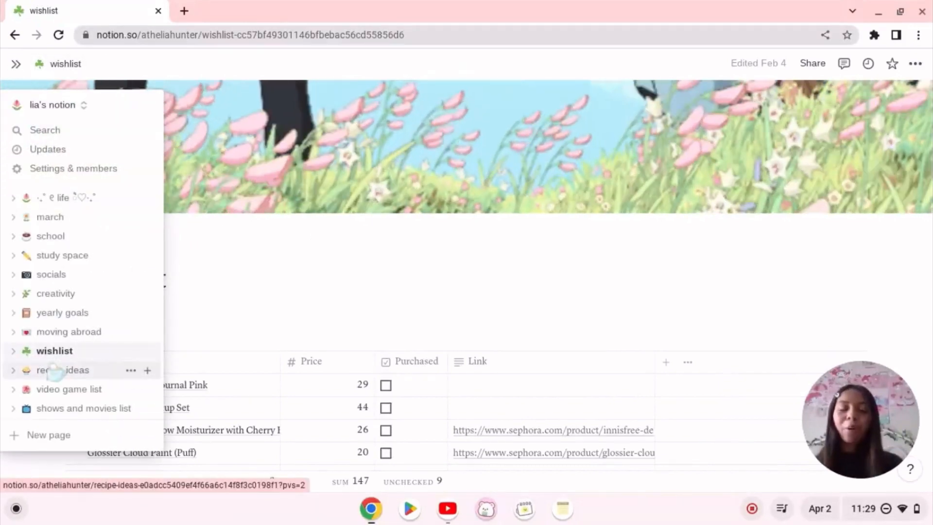
{"action": "left_click", "coordinate": [61, 370]}
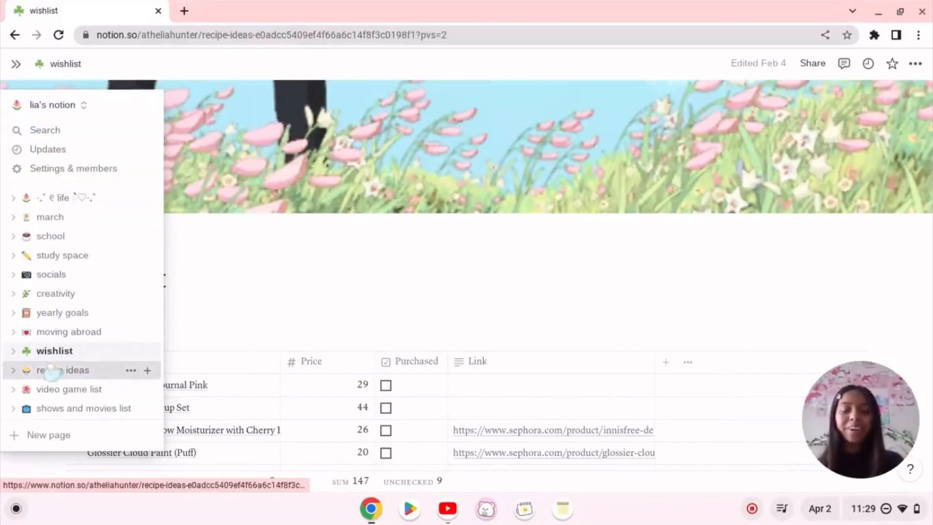
{"action": "left_click", "coordinate": [56, 370]}
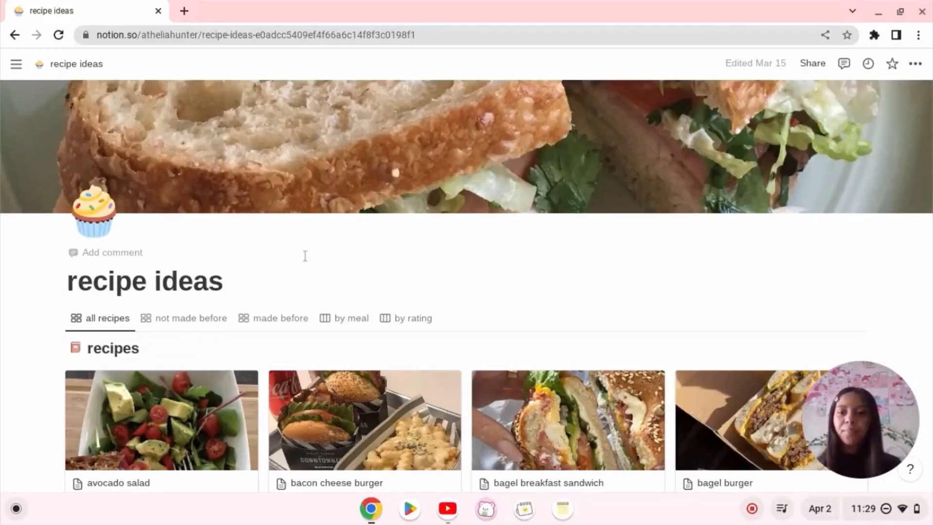
{"action": "scroll", "scroll_direction": "down", "scroll_amount": 3}
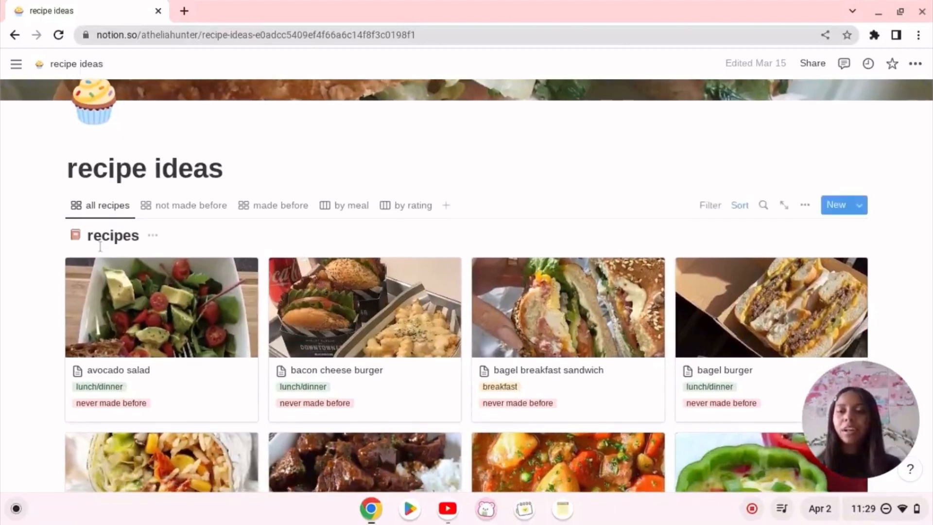
{"action": "scroll", "scroll_direction": "down", "scroll_amount": 3}
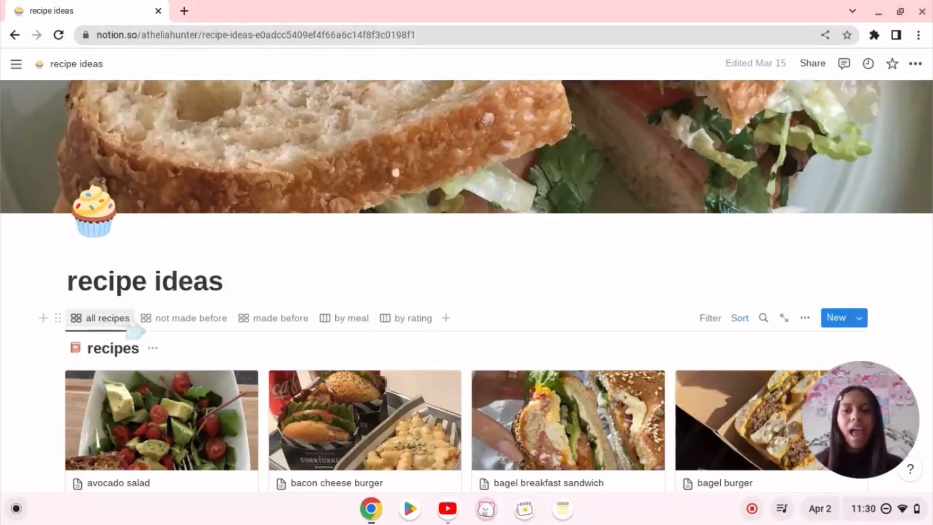
{"action": "mouse_move", "coordinate": [182, 318]}
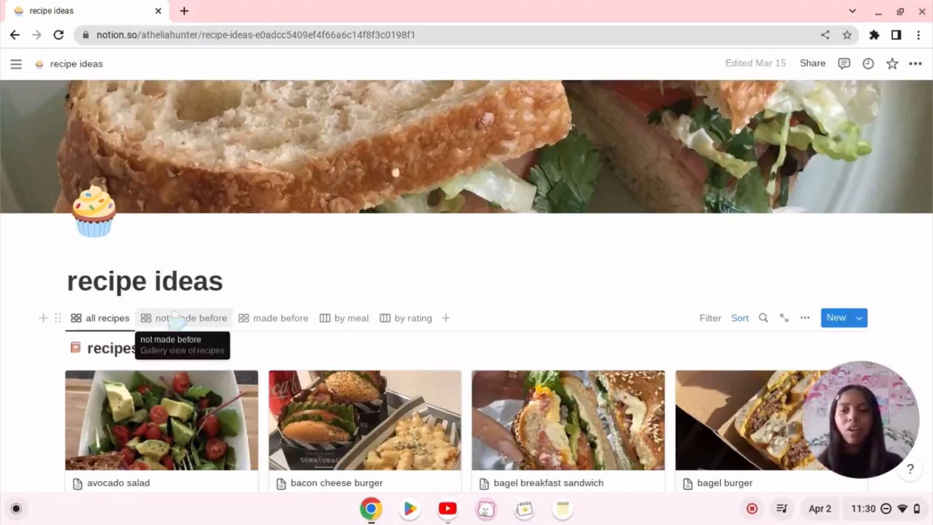
Step: Filter the gallery to the 'not made before' view of untried drinks and snacks
{"action": "left_click", "coordinate": [187, 318]}
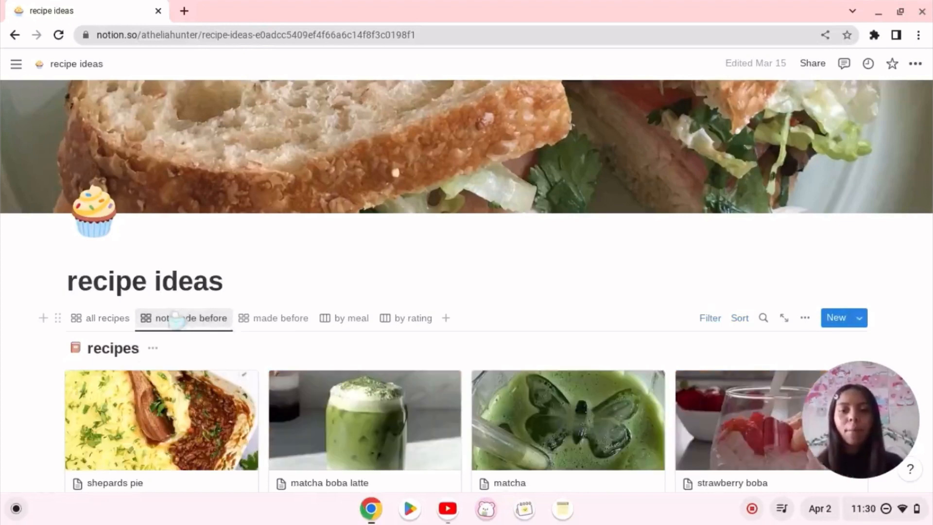
{"action": "scroll", "scroll_direction": "down", "scroll_amount": 3}
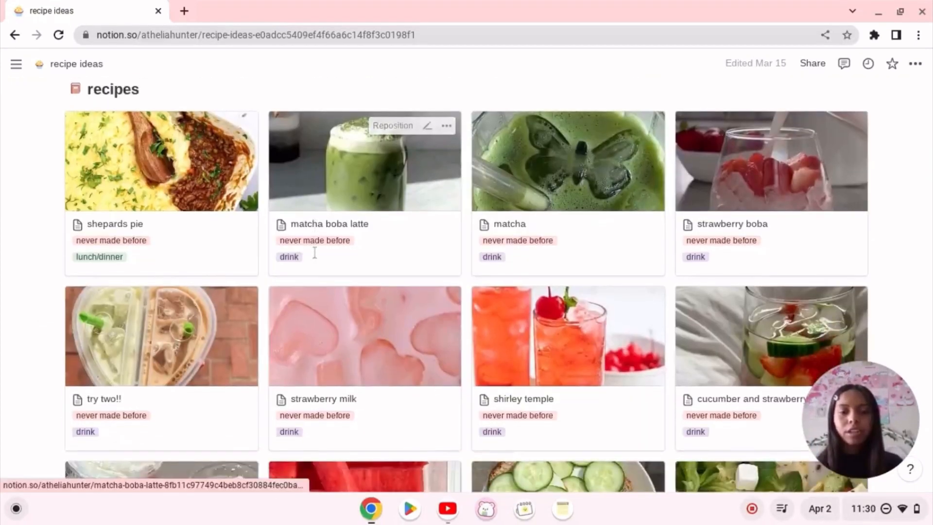
{"action": "scroll", "scroll_direction": "down", "scroll_amount": 3}
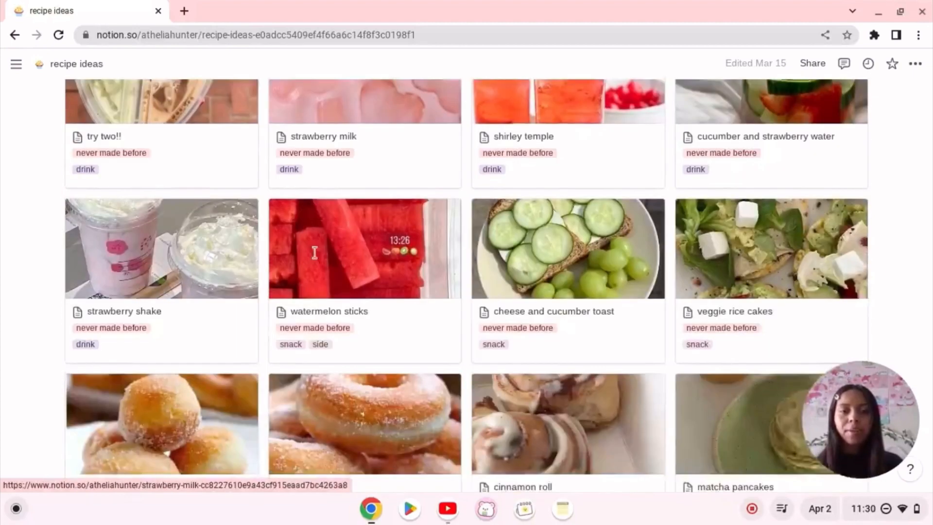
{"action": "scroll", "scroll_direction": "down", "scroll_amount": 3}
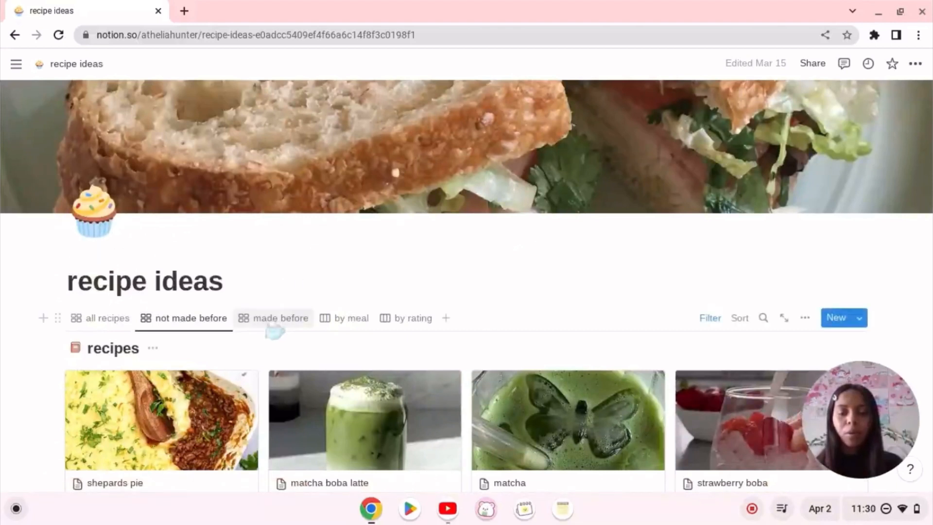
{"action": "mouse_move", "coordinate": [280, 318]}
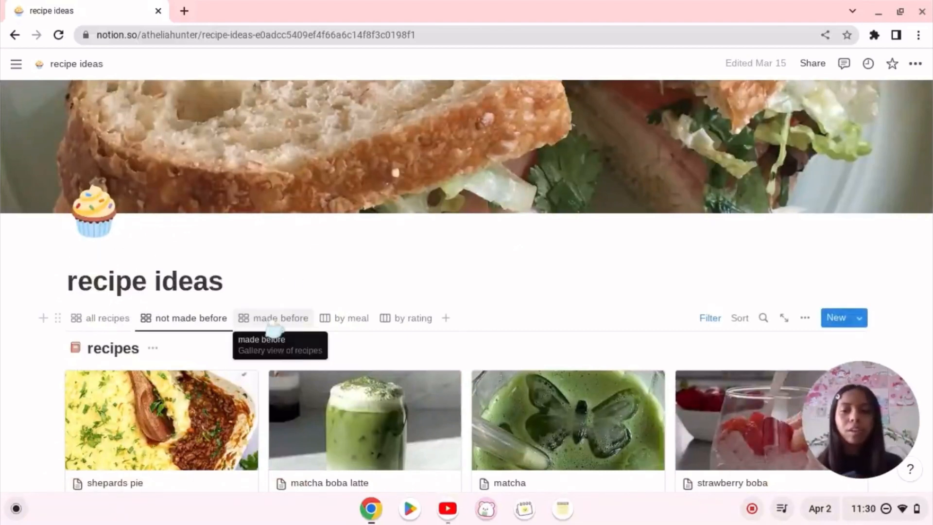
{"action": "left_click", "coordinate": [281, 317]}
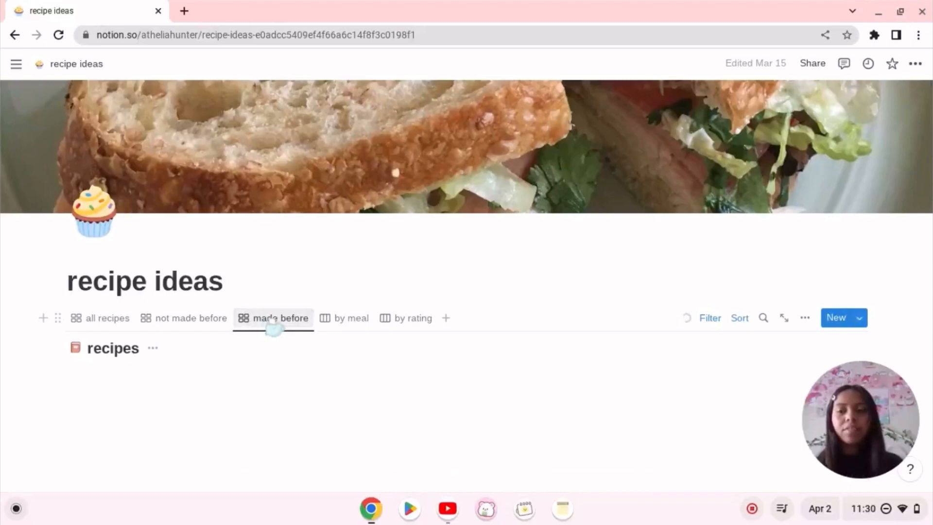
{"action": "left_click", "coordinate": [279, 318]}
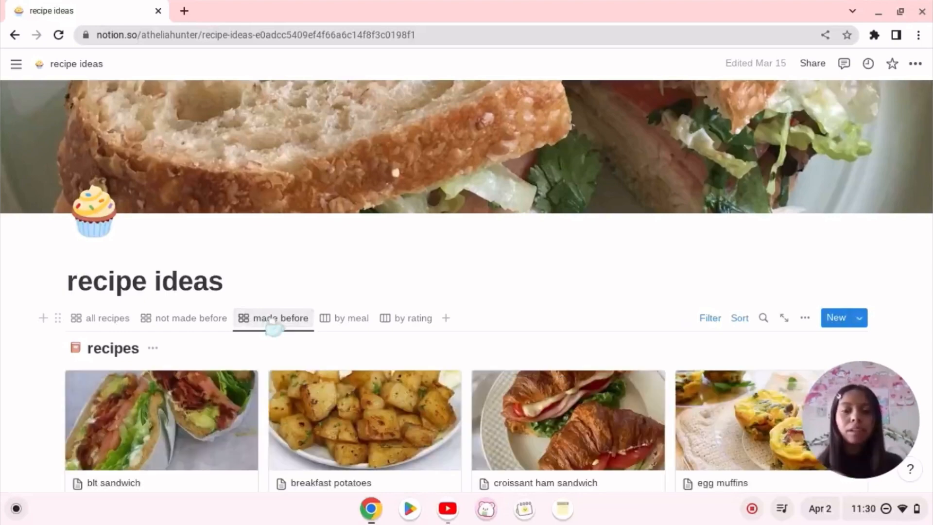
{"action": "scroll", "scroll_direction": "down", "scroll_amount": 3}
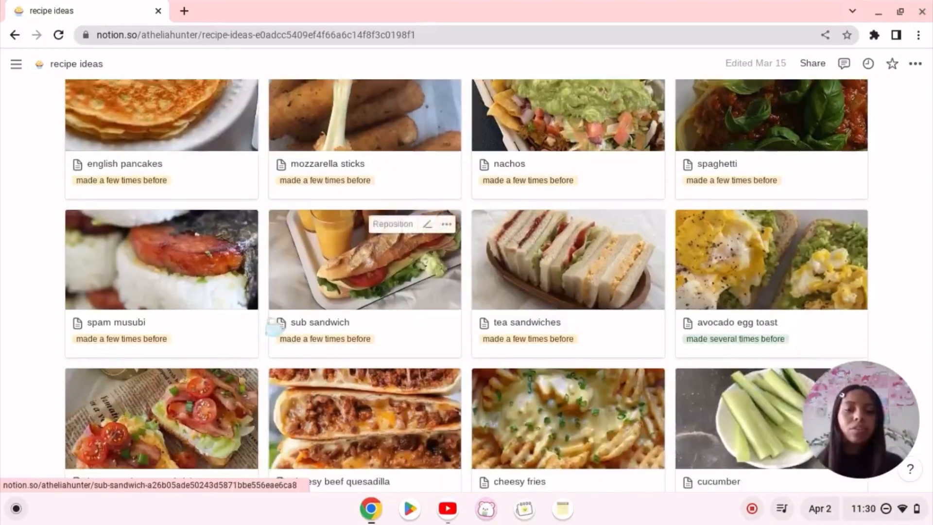
{"action": "scroll", "scroll_direction": "down", "scroll_amount": 3}
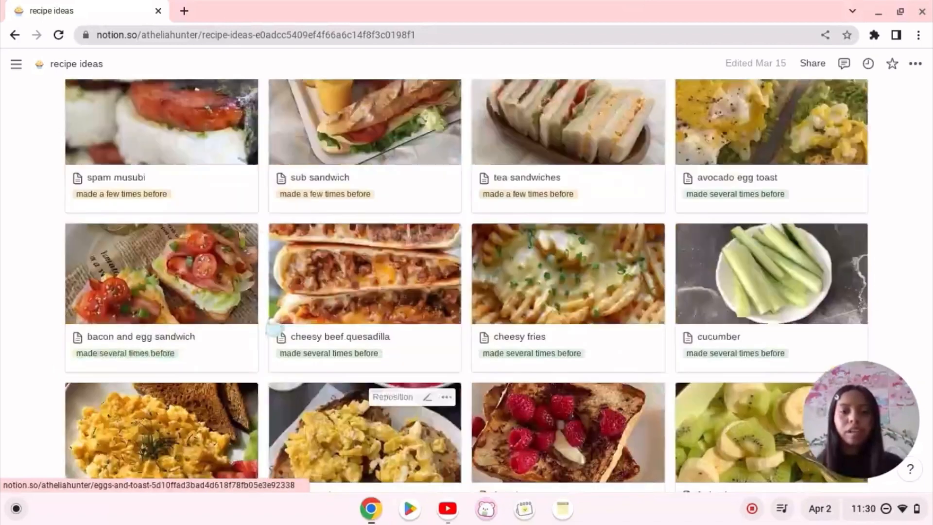
Step: Switch recipe ideas to the by-meal board and scroll its columns
{"action": "left_click", "coordinate": [350, 327]}
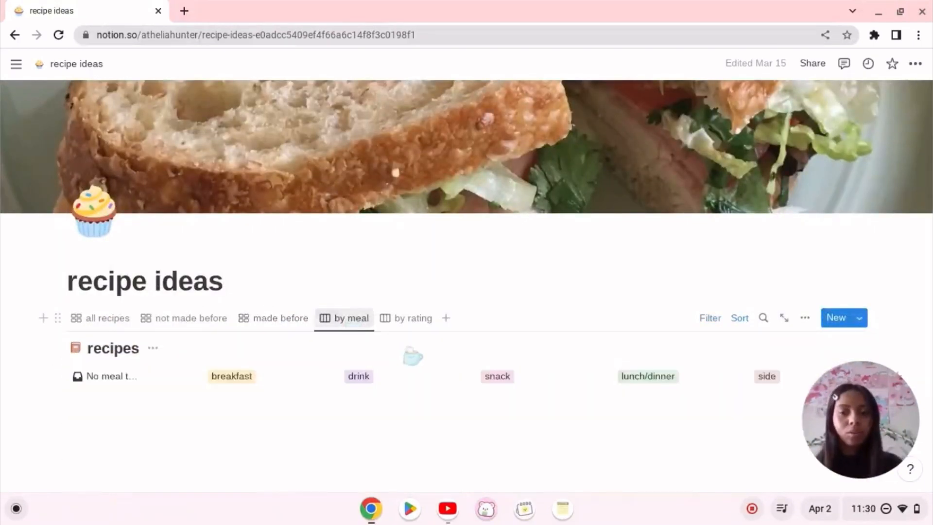
{"action": "scroll", "scroll_direction": "down", "scroll_amount": 3}
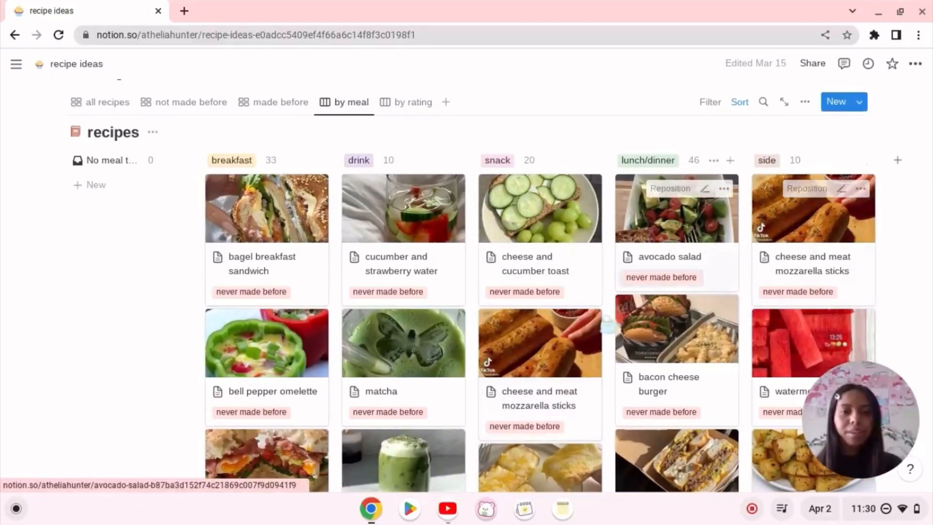
{"action": "mouse_move", "coordinate": [563, 350]}
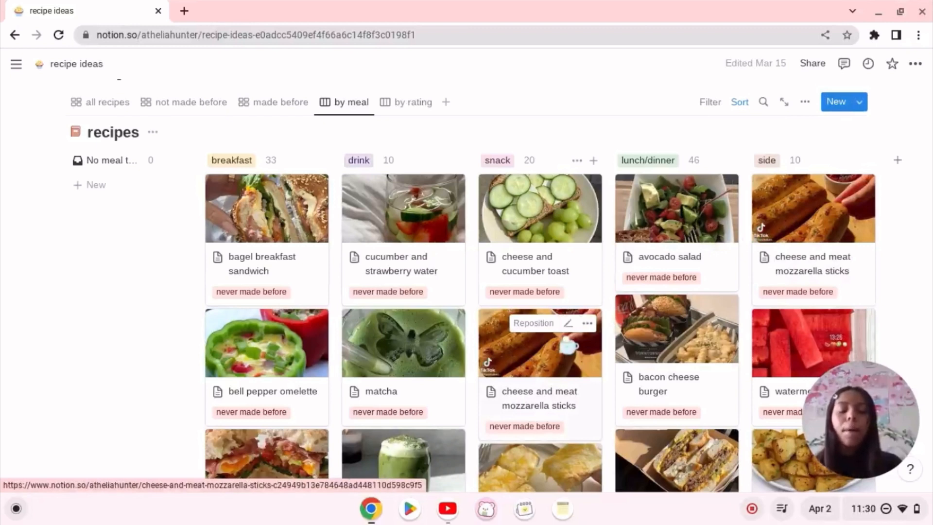
{"action": "mouse_move", "coordinate": [564, 324]}
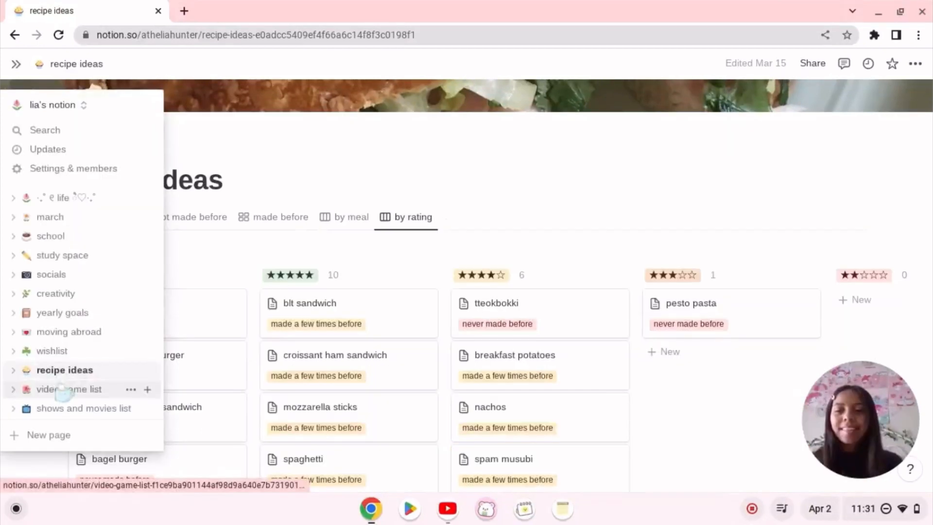
Step: Open 'video game list' from the sidebar and browse its Collection gallery of game cards
{"action": "left_click", "coordinate": [63, 389]}
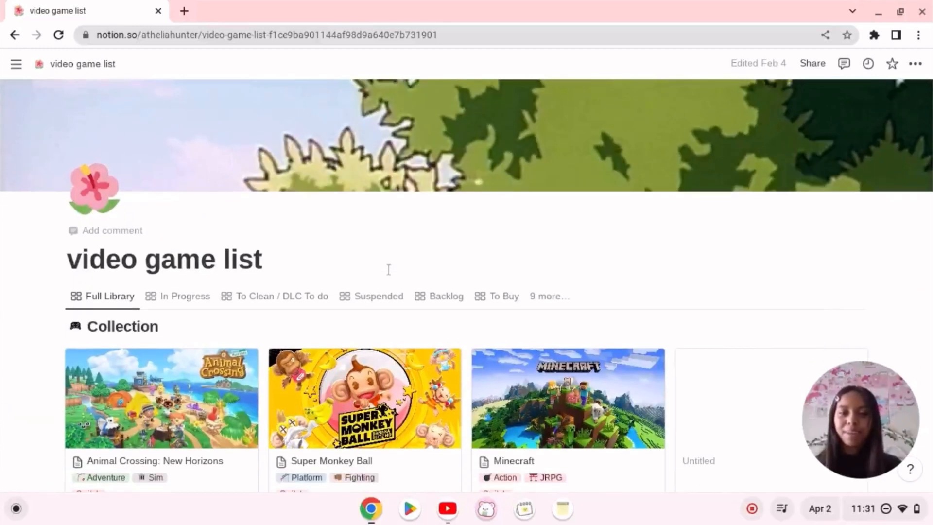
{"action": "scroll", "scroll_direction": "down", "scroll_amount": 3}
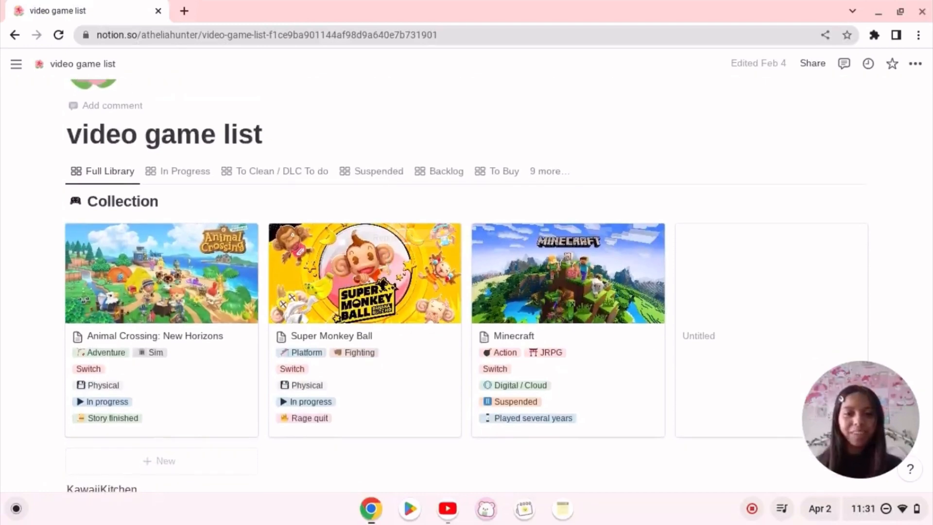
{"action": "scroll", "scroll_direction": "down", "scroll_amount": 3}
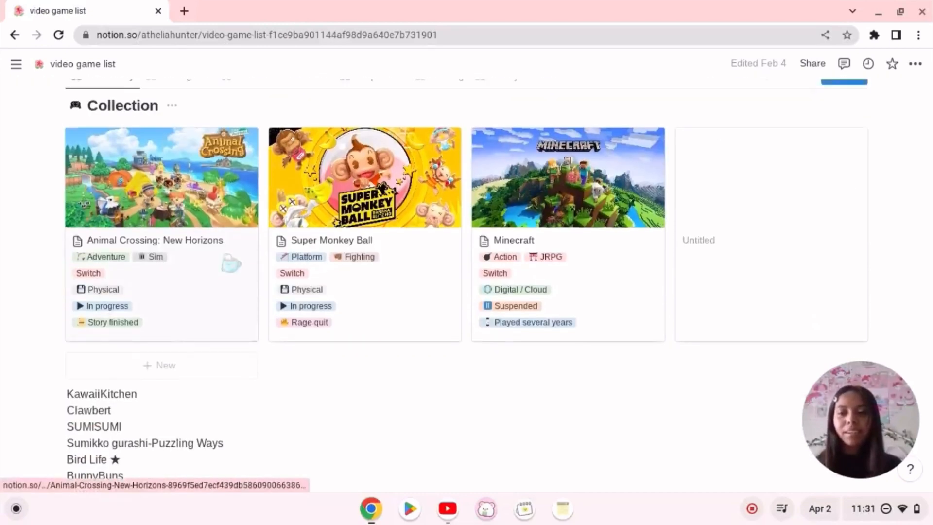
{"action": "scroll", "scroll_direction": "down", "scroll_amount": 3}
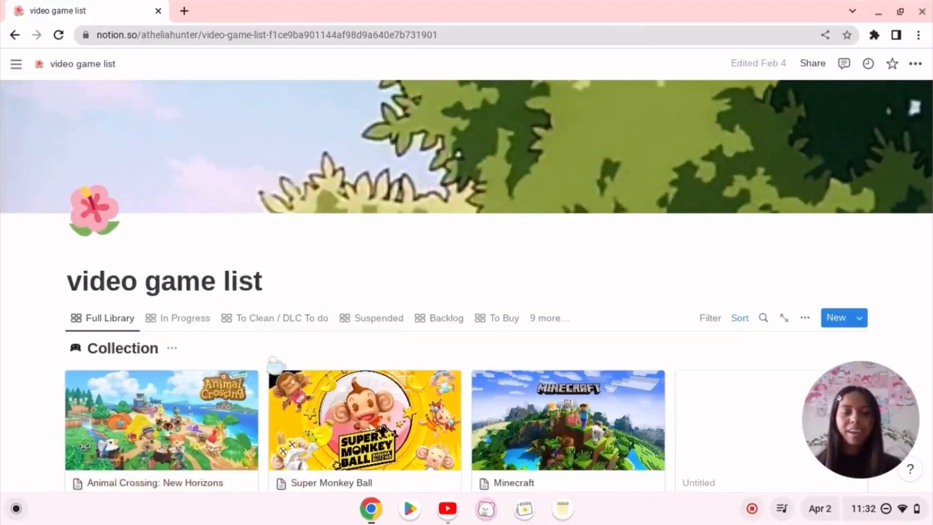
Step: Open 'shows and movies list' from the sidebar and browse its gallery of show cards
{"action": "left_click", "coordinate": [15, 63]}
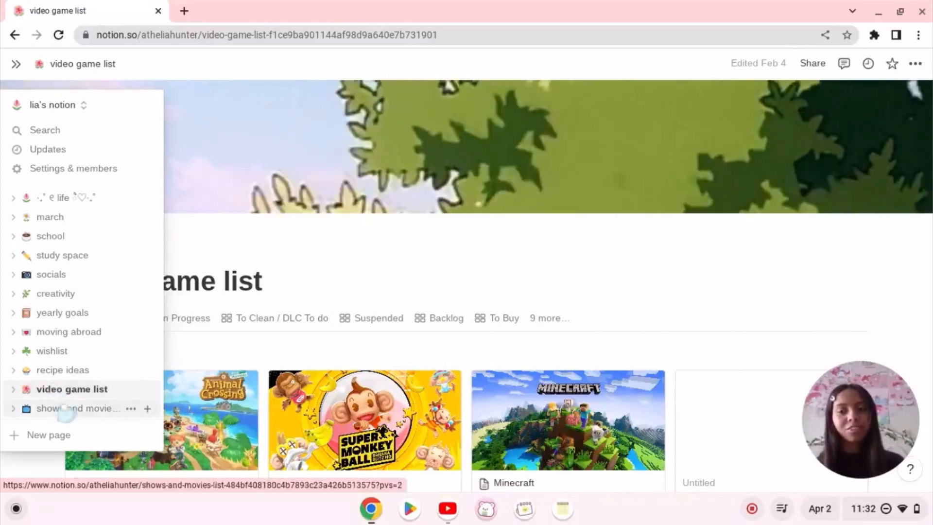
{"action": "left_click", "coordinate": [80, 408]}
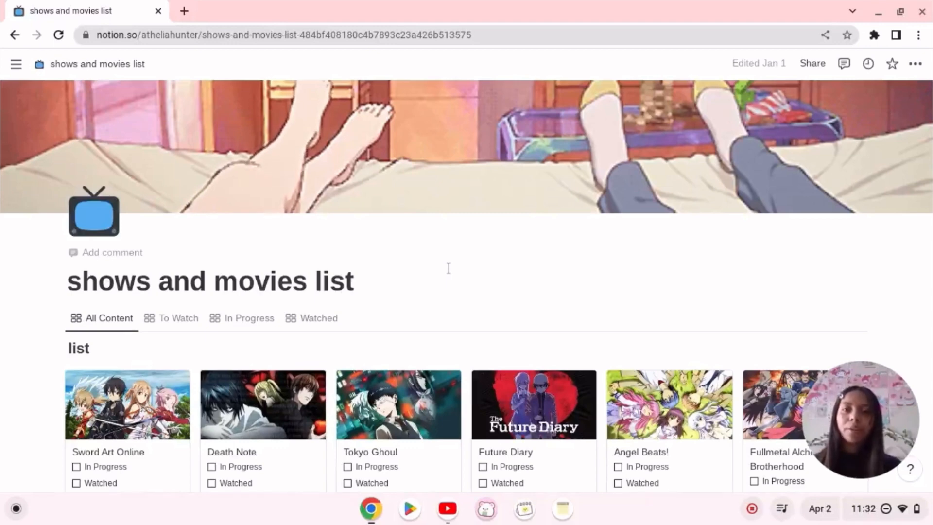
{"action": "scroll", "scroll_direction": "down", "scroll_amount": 3}
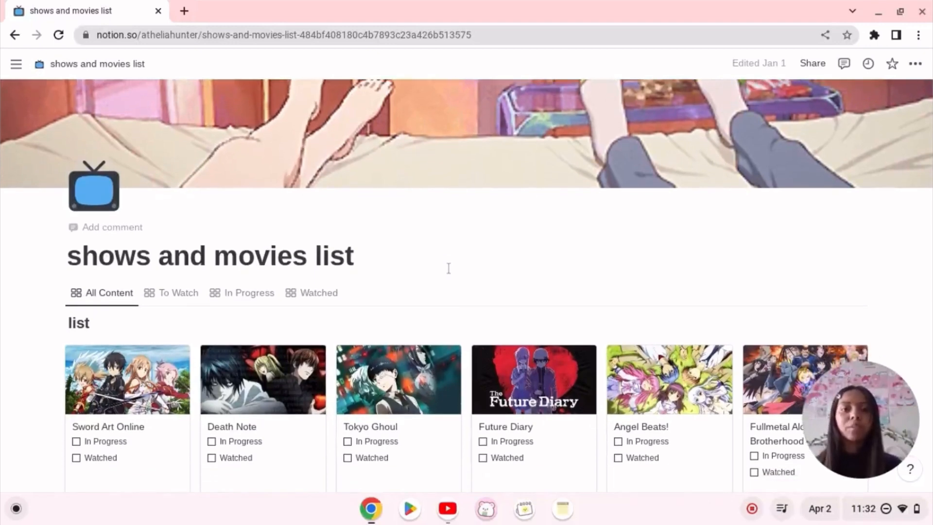
{"action": "scroll", "scroll_direction": "down", "scroll_amount": 3}
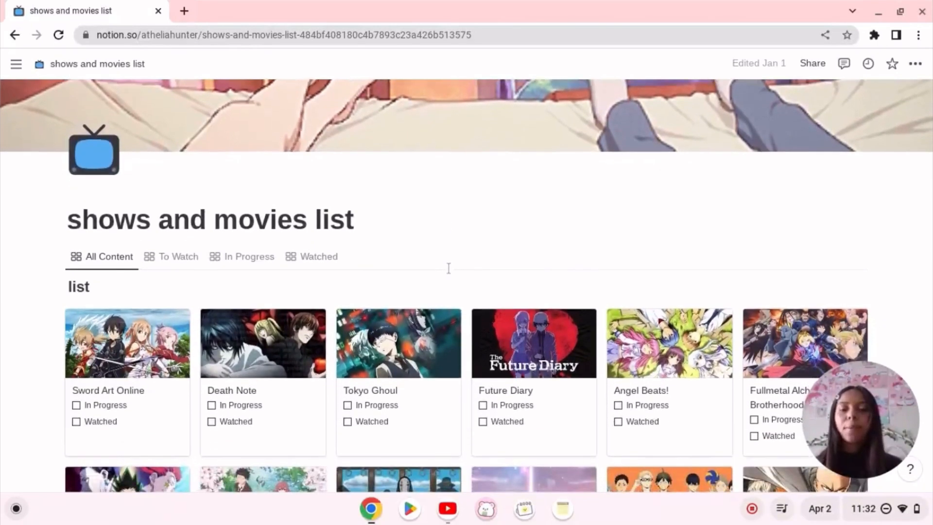
{"action": "scroll", "scroll_direction": "down", "scroll_amount": 3}
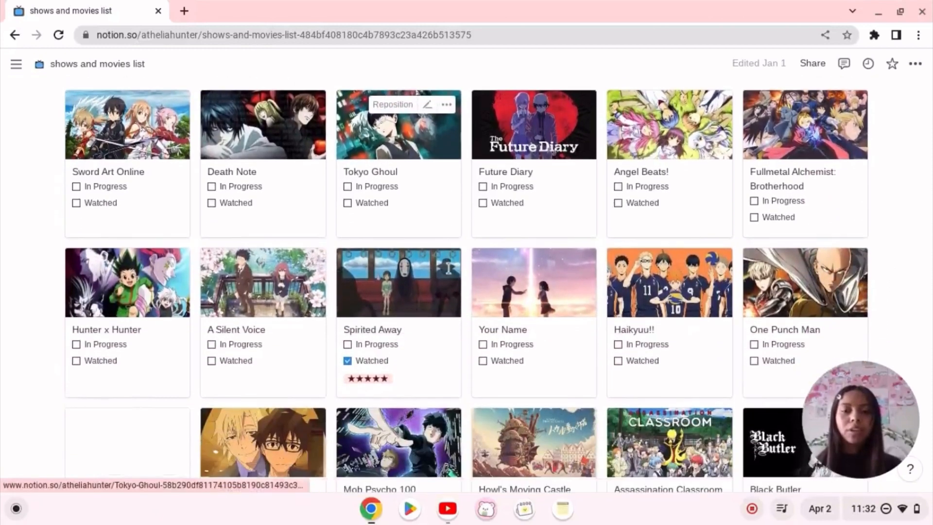
{"action": "scroll", "scroll_direction": "down", "scroll_amount": 3}
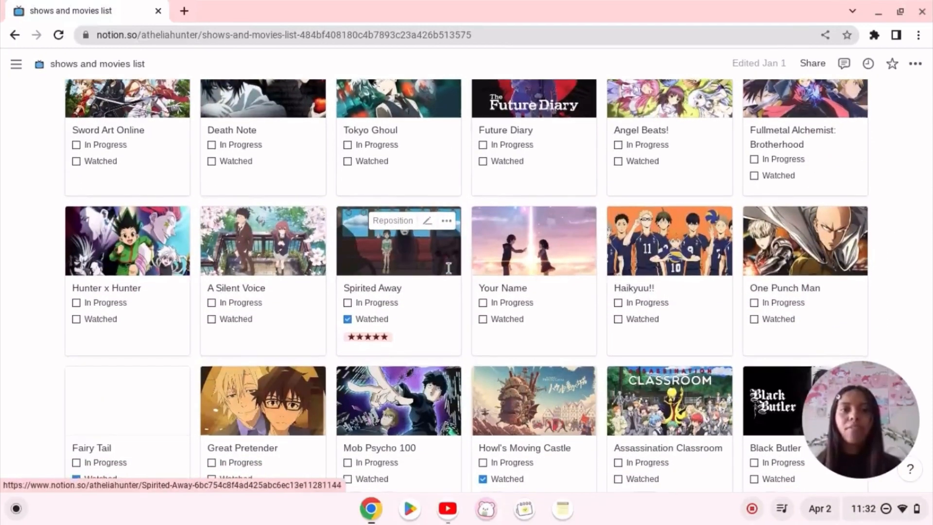
{"action": "scroll", "scroll_direction": "down", "scroll_amount": 3}
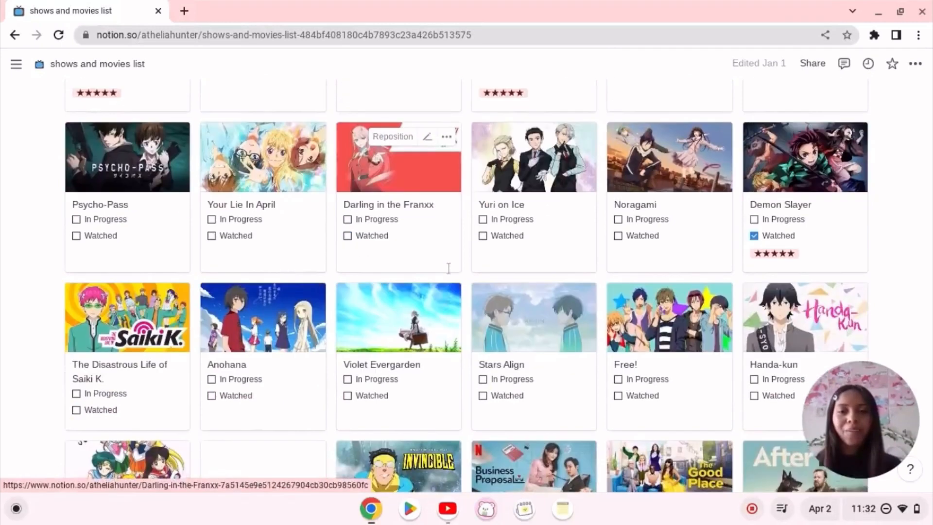
{"action": "scroll", "scroll_direction": "down", "scroll_amount": 3}
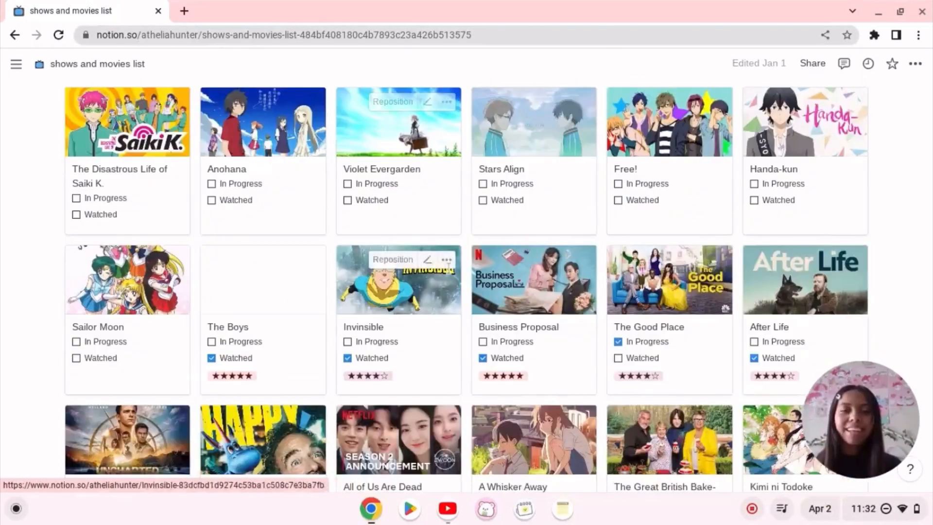
{"action": "scroll", "scroll_direction": "down", "scroll_amount": 3}
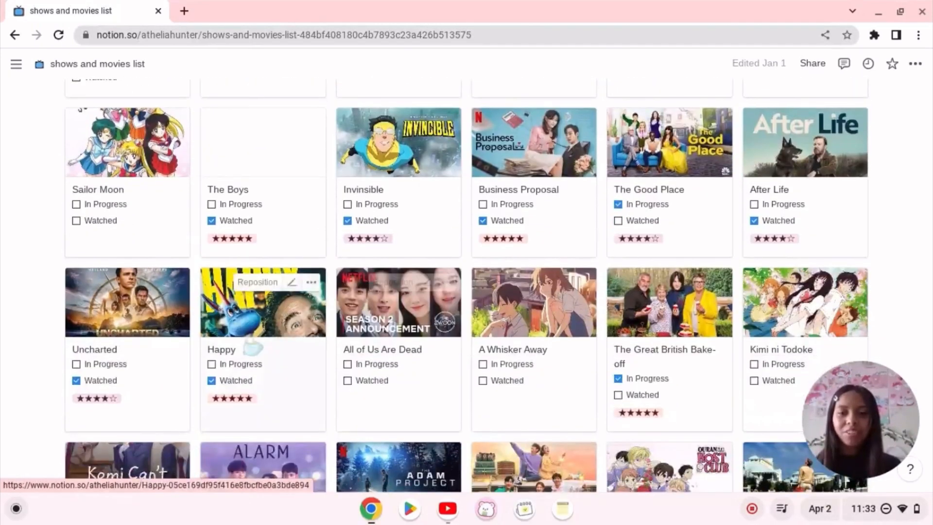
{"action": "scroll", "scroll_direction": "down", "scroll_amount": 3}
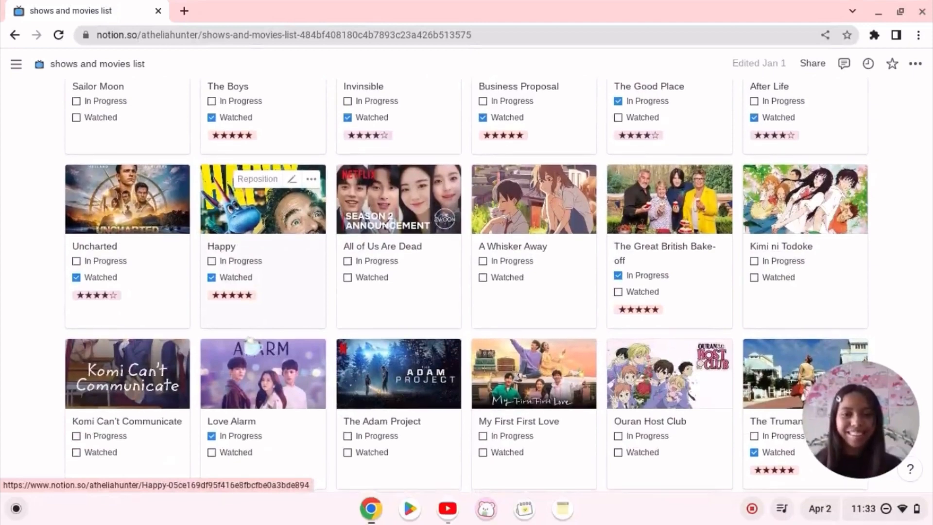
{"action": "scroll", "scroll_direction": "up", "scroll_amount": 3}
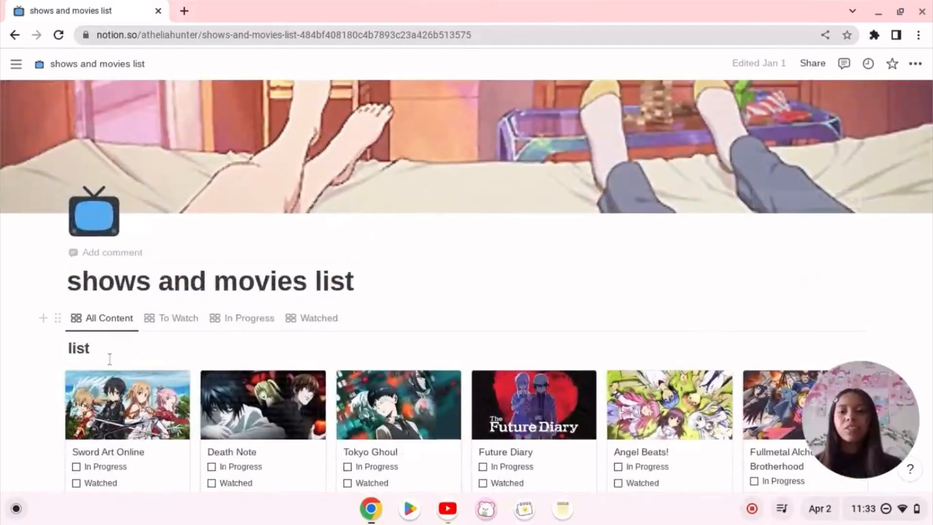
Step: Preview the To Watch, In Progress and Watched views, ending on To Watch
{"action": "left_click", "coordinate": [177, 318]}
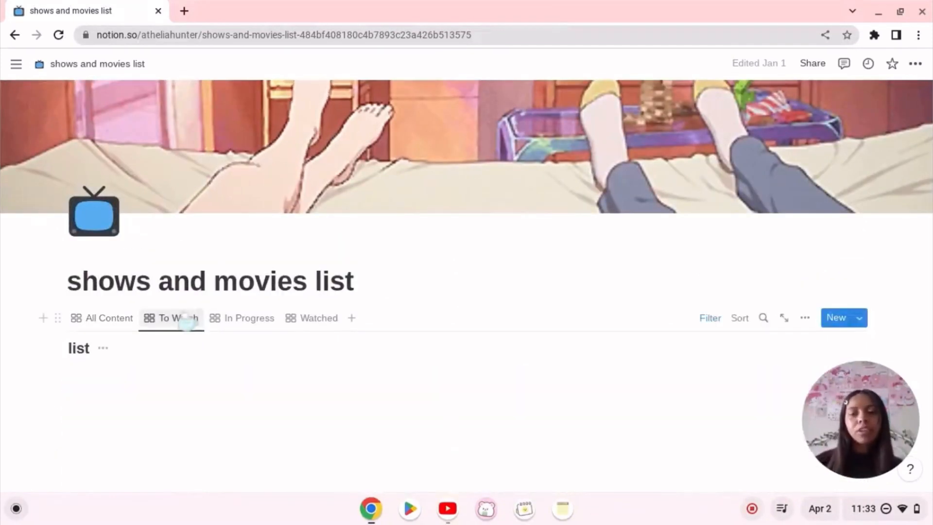
{"action": "left_click", "coordinate": [249, 318]}
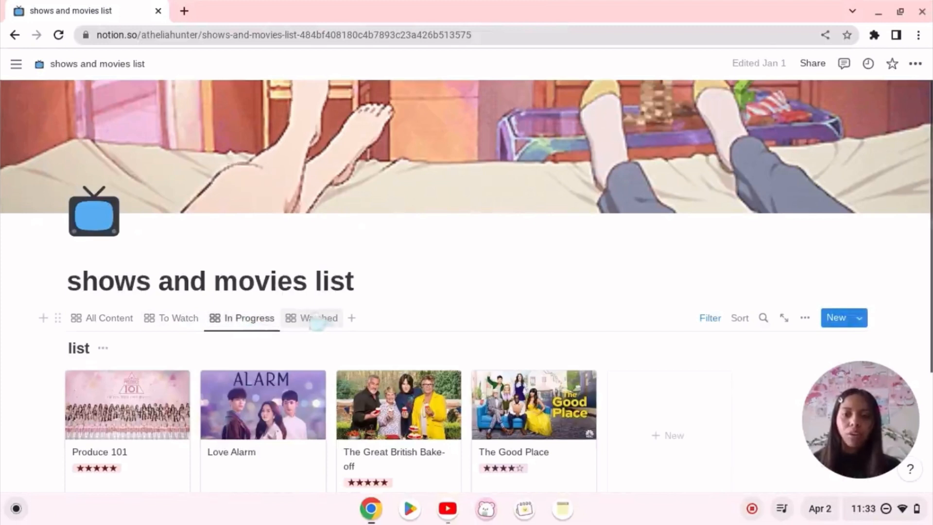
{"action": "left_click", "coordinate": [319, 317]}
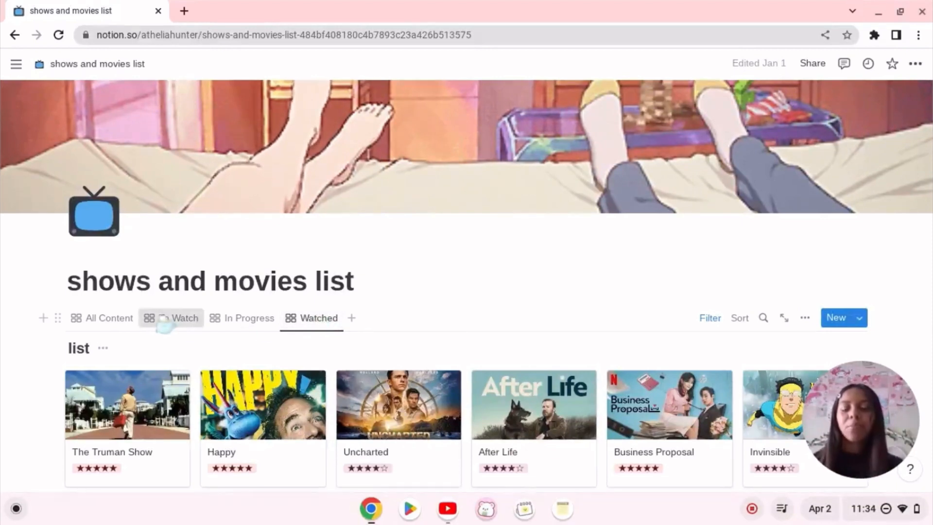
{"action": "left_click", "coordinate": [179, 318]}
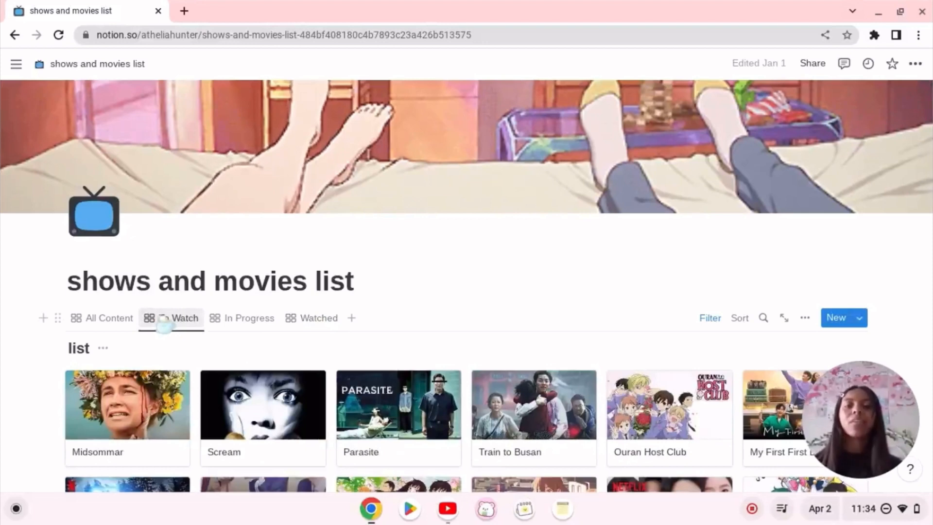